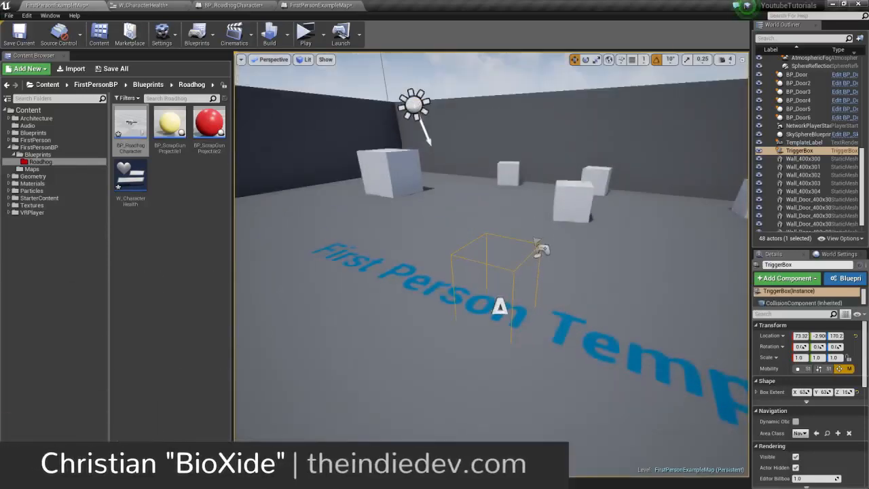
# - Save all unsaved content via Save Selected and switch to the BP_RoadhogCharacter Blueprint
pyautogui.click(115, 68)
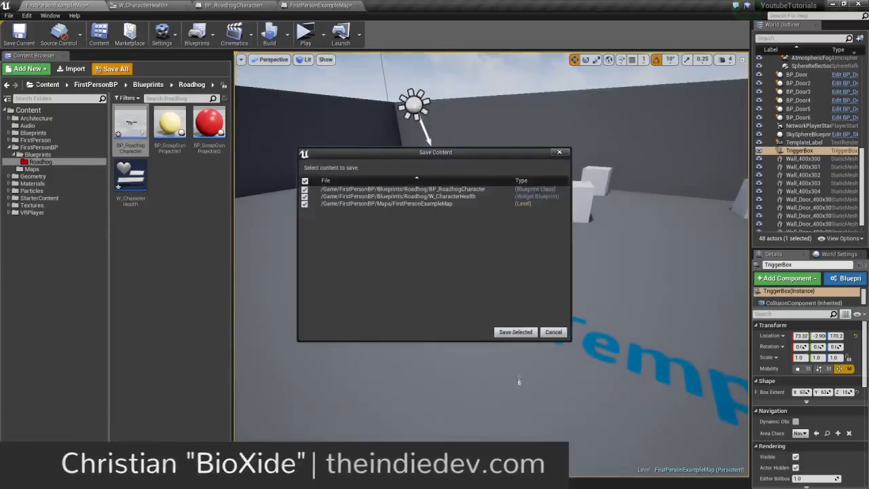
pyautogui.click(515, 331)
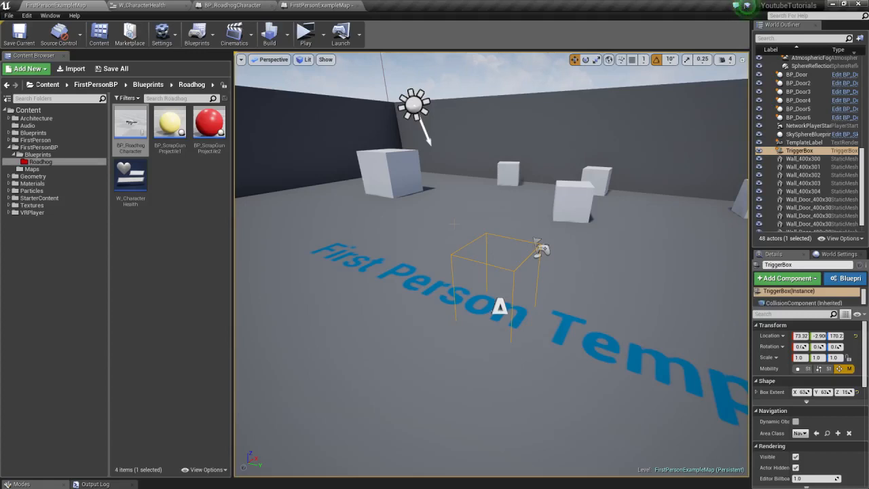
pyautogui.click(230, 5)
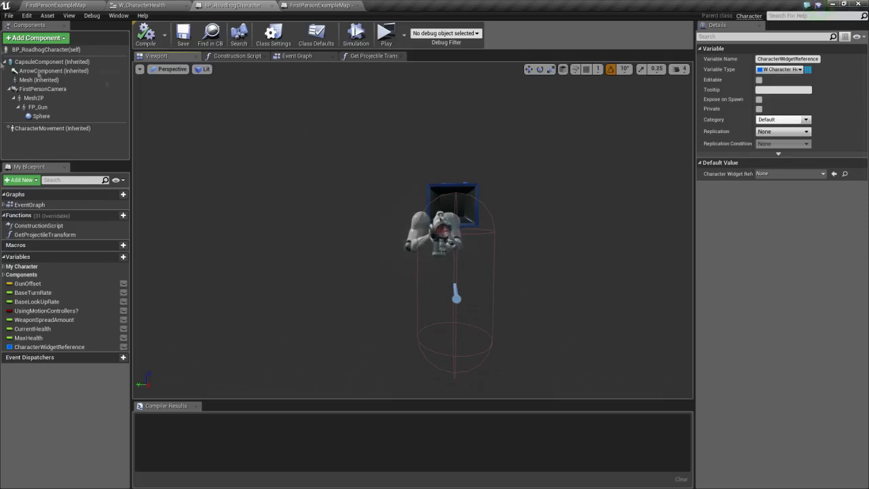
# - Add a Sphere Collision named HookCollision with radius 18 and move it up toward the hook
pyautogui.click(35, 38)
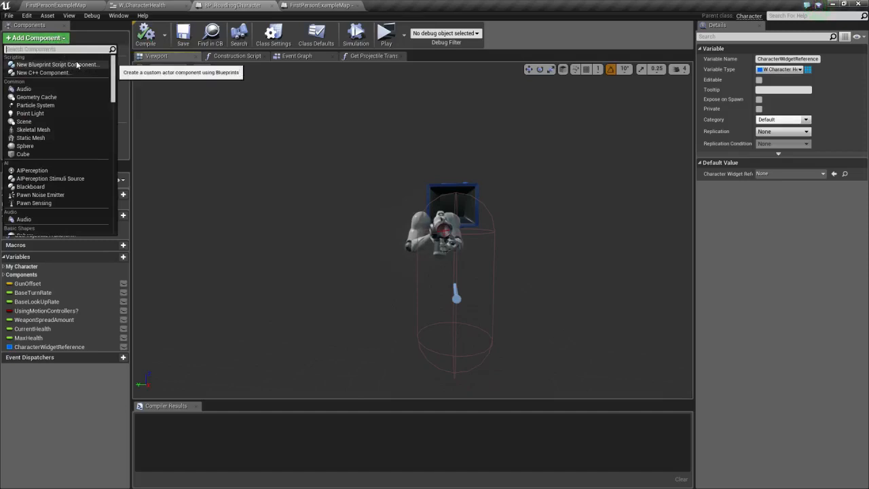
pyautogui.write('sphere')
pyautogui.write('HookCollision')
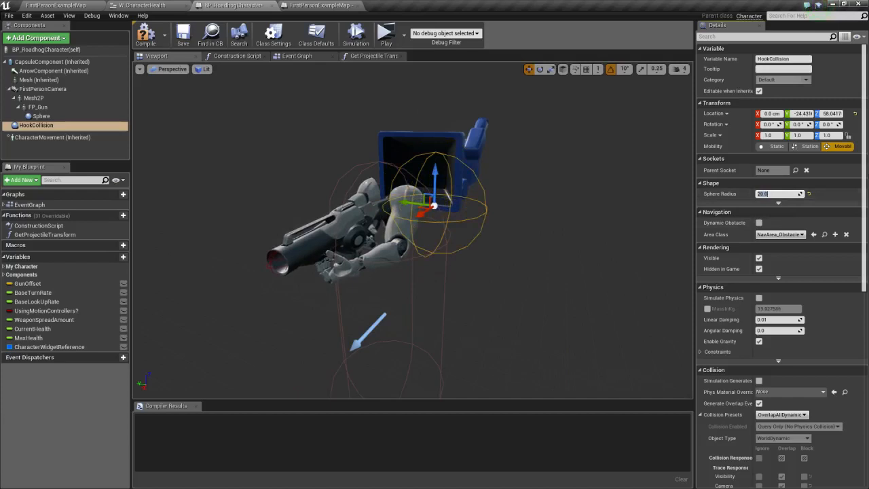
pyautogui.write('18.0')
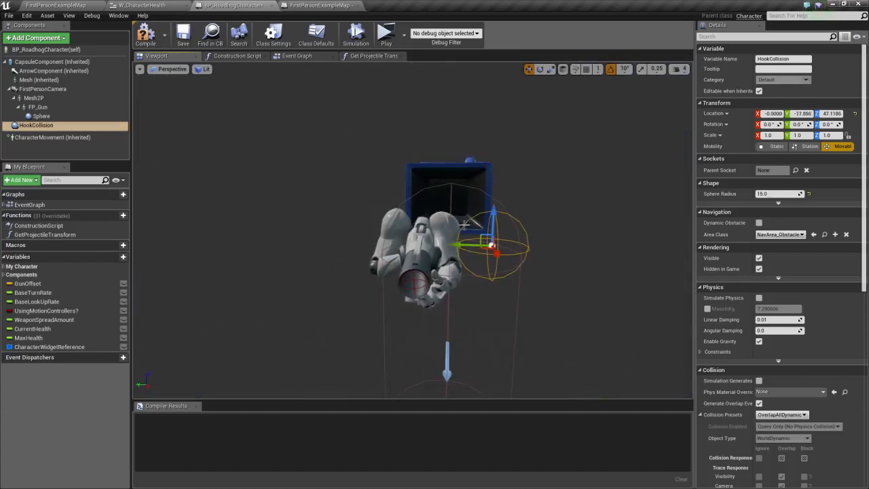
pyautogui.moveTo(491, 246); pyautogui.dragTo(462, 246)
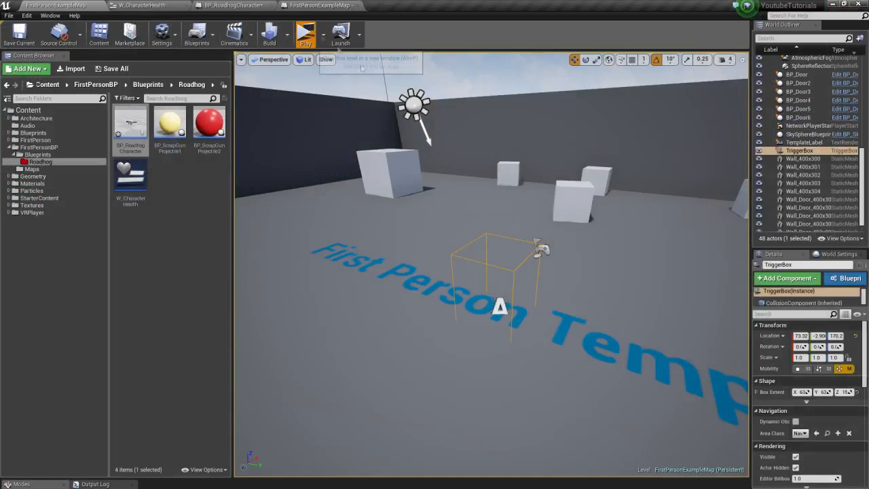
# - Drag HookCollision to the hook's front end, then return to the level editor
pyautogui.click(304, 33)
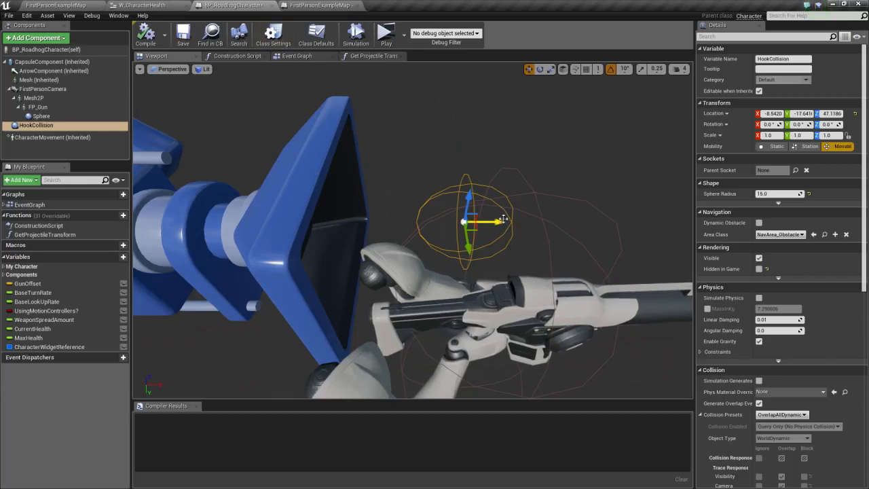
pyautogui.moveTo(501, 219); pyautogui.dragTo(463, 233)
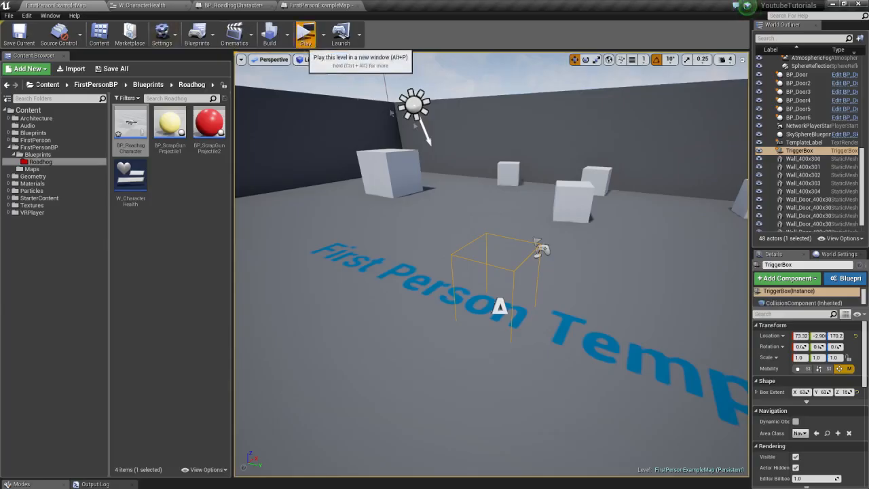
pyautogui.click(304, 32)
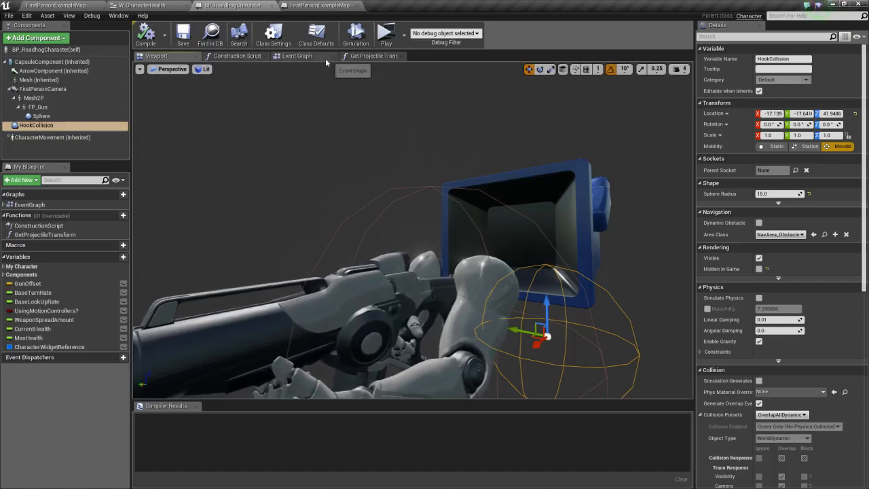
pyautogui.click(295, 56)
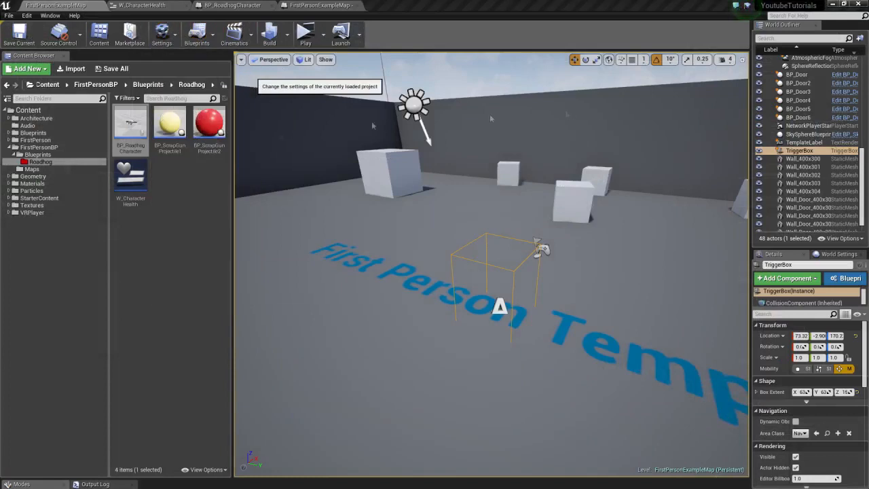
pyautogui.moveTo(333, 179)
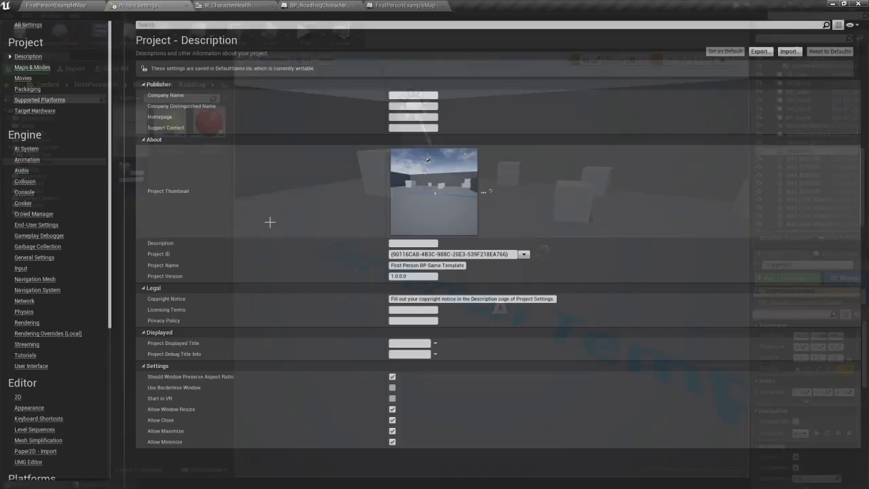
# - Add an Action Mapping named LaunchHook bound to Left Shift in Project Settings Input
pyautogui.click(22, 269)
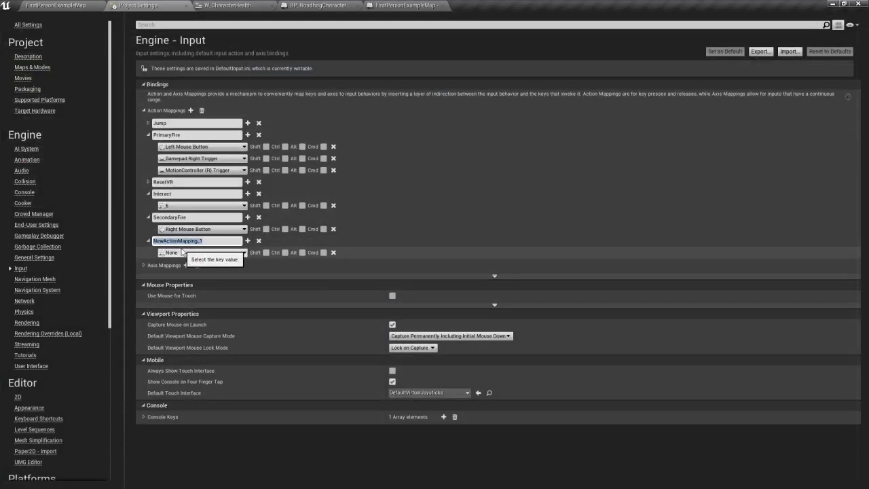
pyautogui.write('LaunchHook')
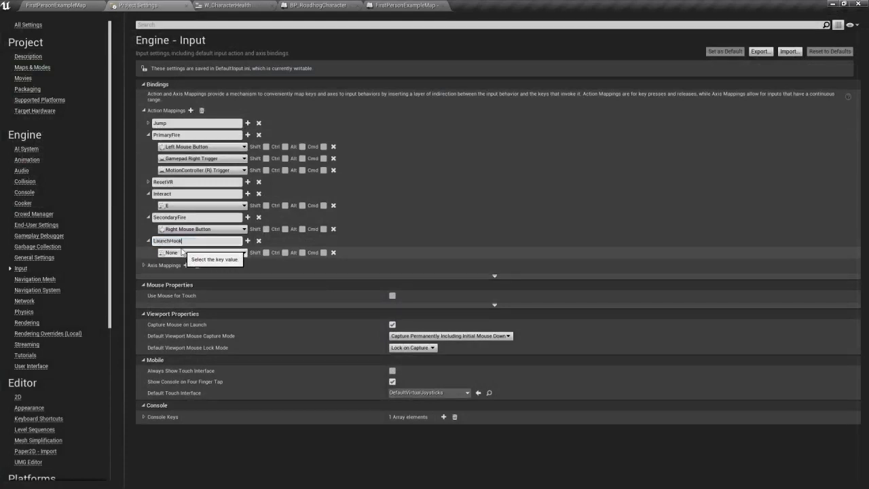
pyautogui.write('left shift')
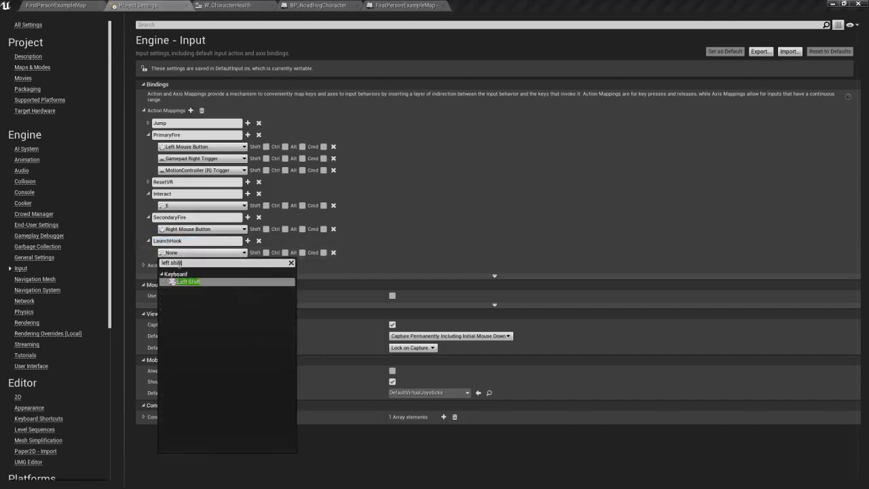
pyautogui.click(187, 281)
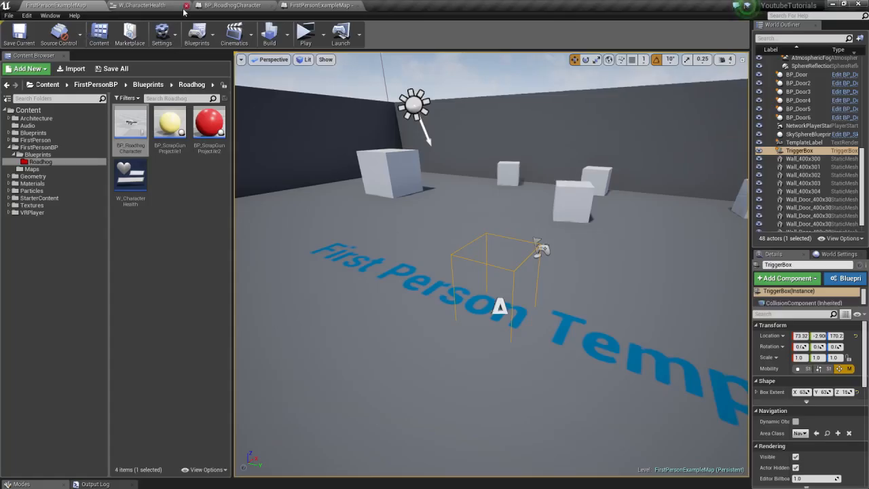
# - Create and enlarge a comment box in the Roadhog event graph near the LaunchHook event
pyautogui.click(231, 5)
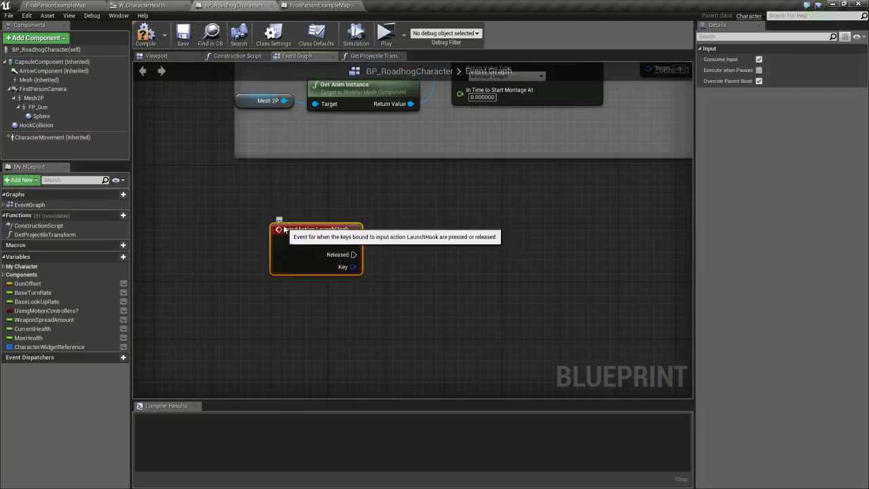
pyautogui.moveTo(383, 292)
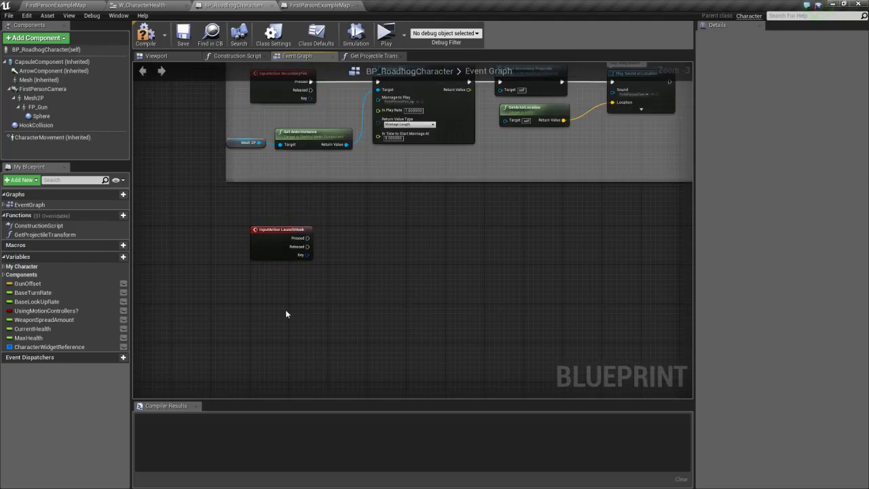
pyautogui.click(286, 314)
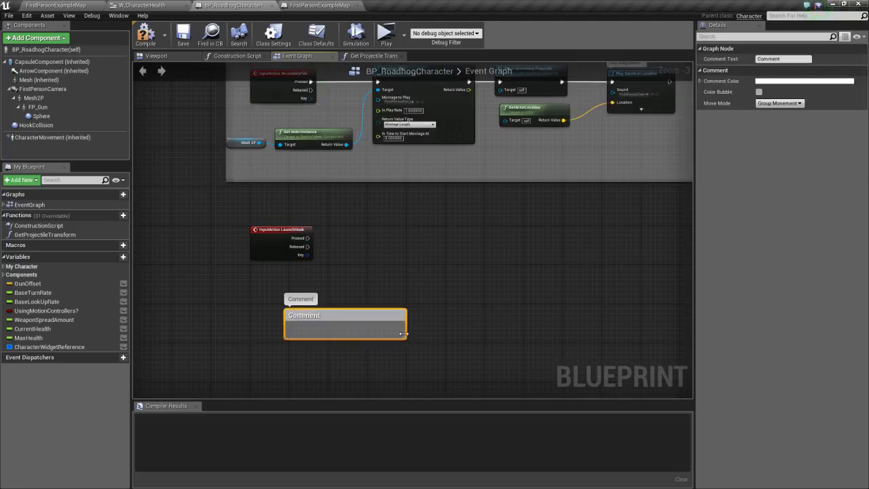
pyautogui.moveTo(405, 332); pyautogui.dragTo(635, 393)
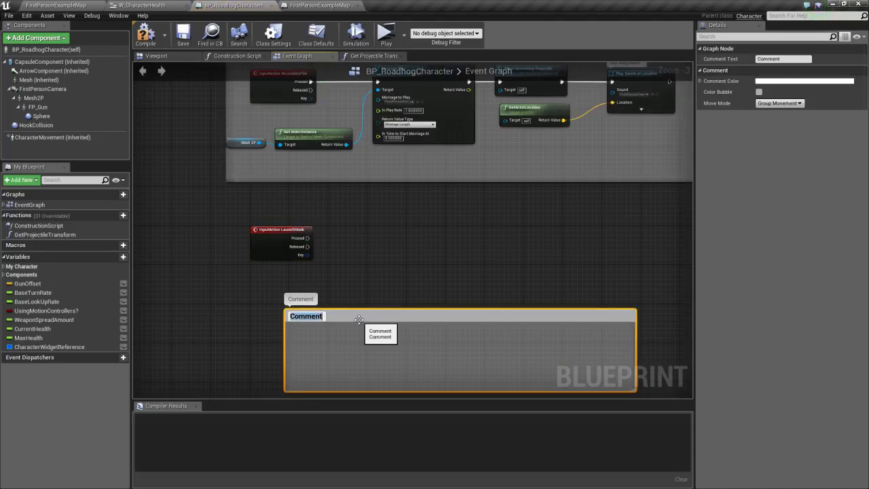
# - Title the comment with the plan: on input interpolate, on collision return back to default
pyautogui.write('On input')
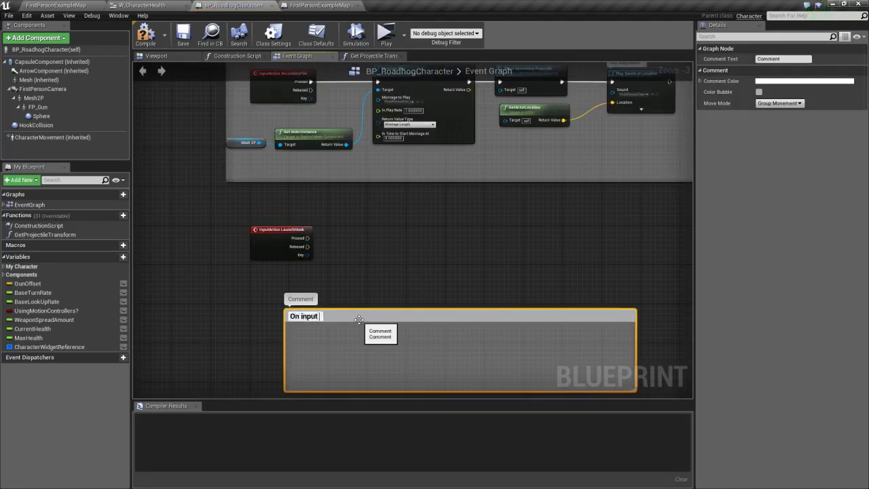
pyautogui.write('>')
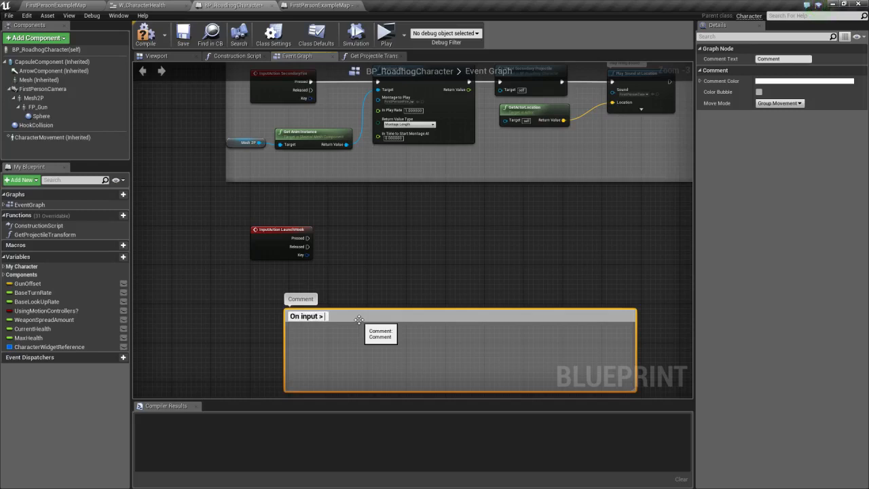
pyautogui.write('finterpt')
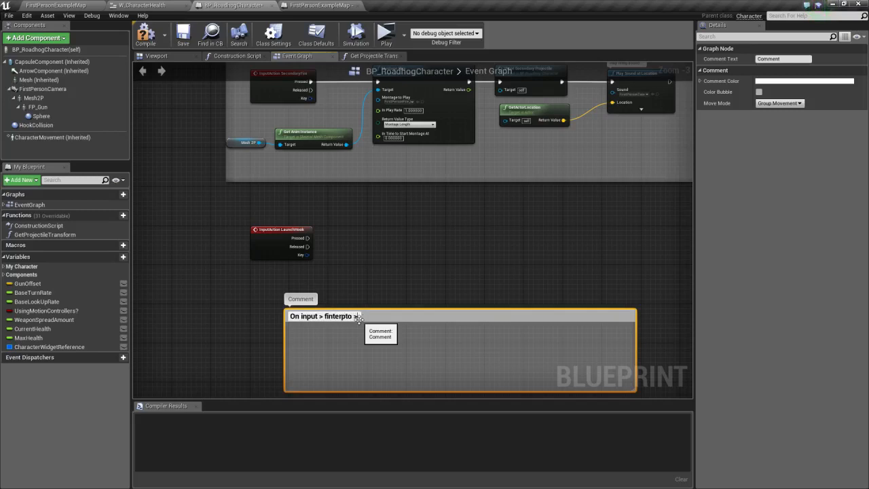
pyautogui.write('on col')
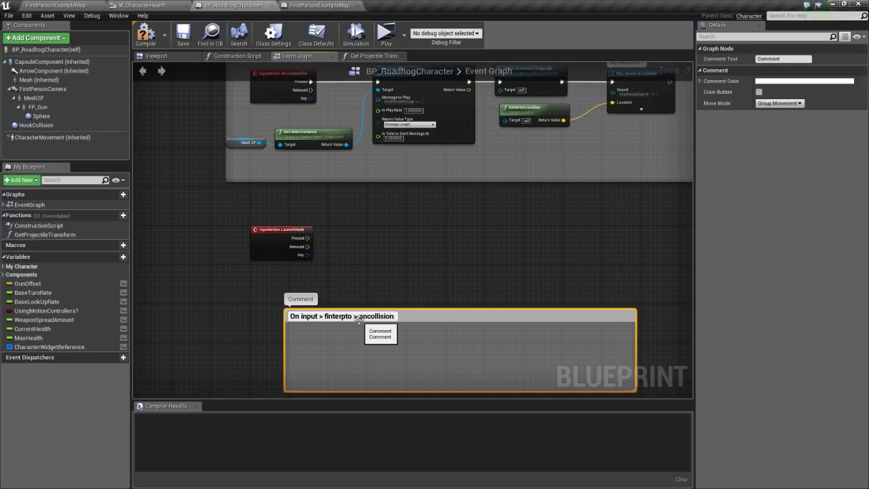
pyautogui.write('return back to o')
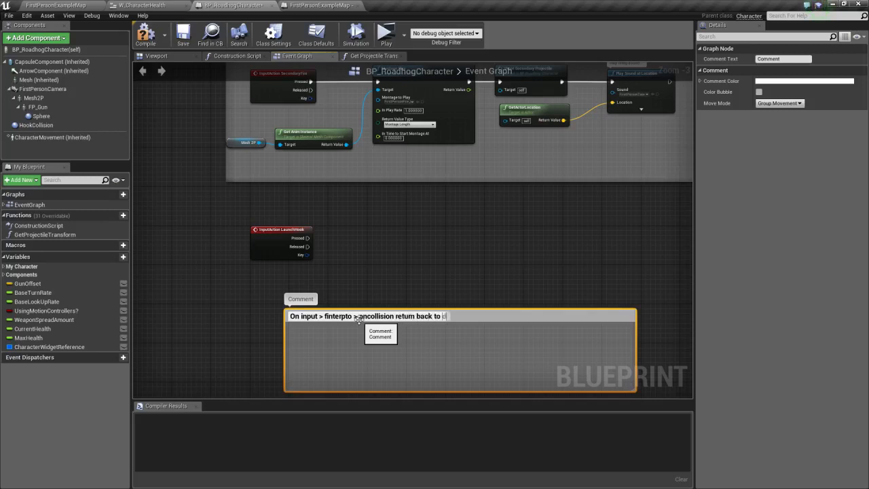
pyautogui.write('default')
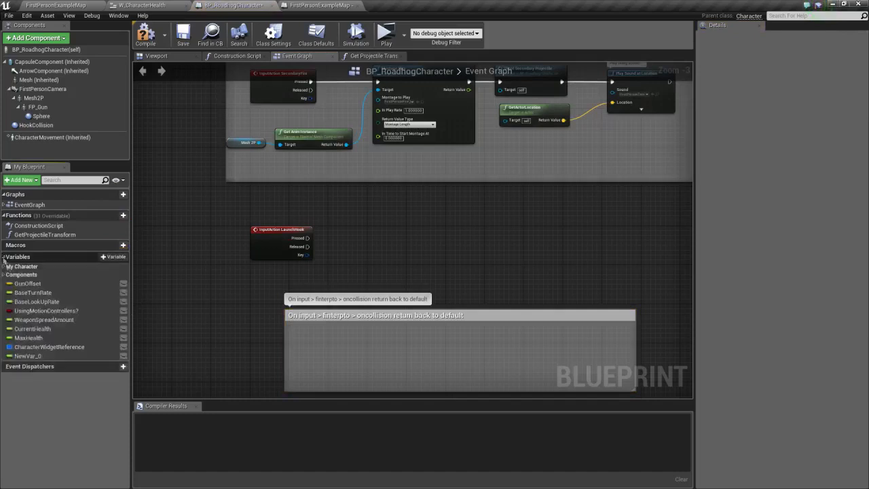
# - Add a float variable and rename it HookMaxDistance
pyautogui.click(27, 356)
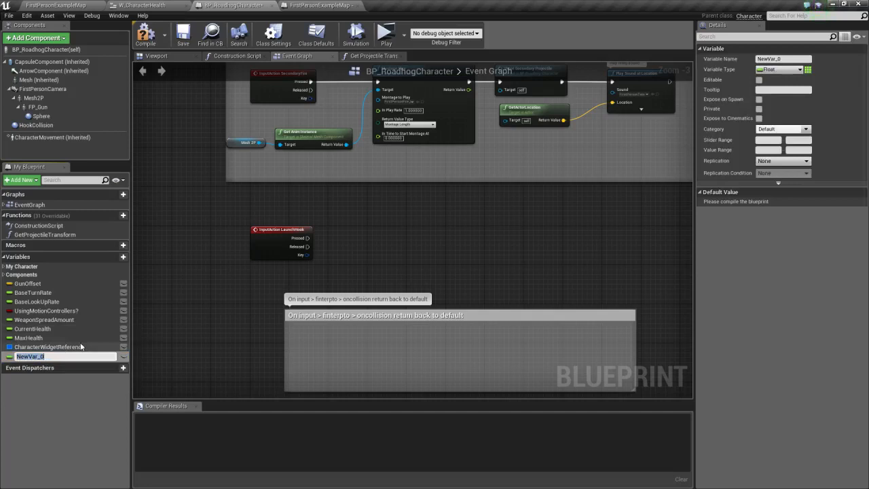
pyautogui.write('HookMaxDistance')
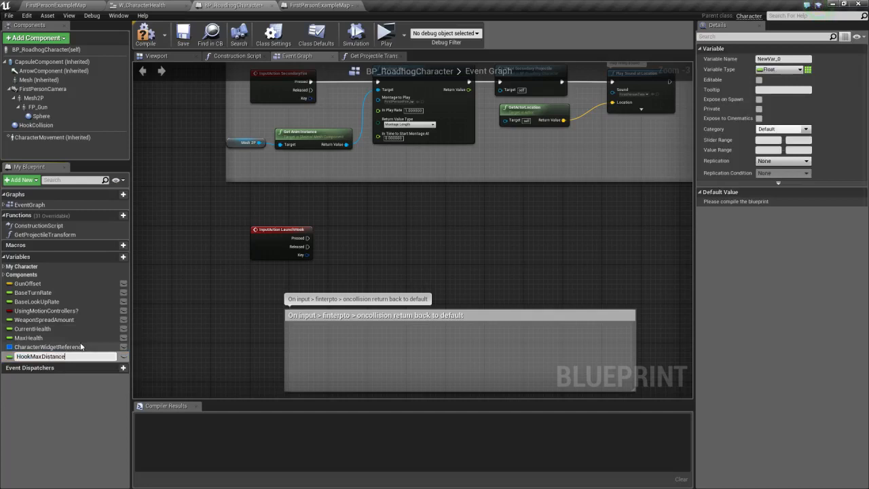
pyautogui.click(41, 356)
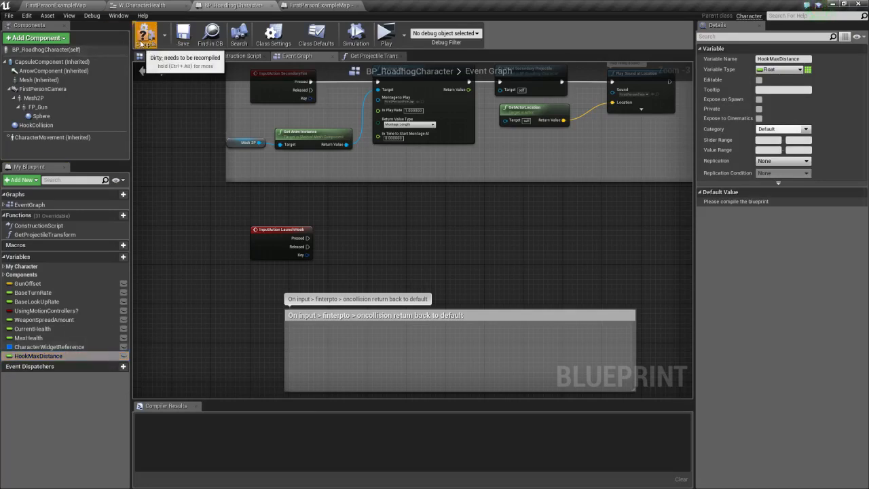
# - Review the event graph comment and create a new Blueprint function
pyautogui.click(144, 34)
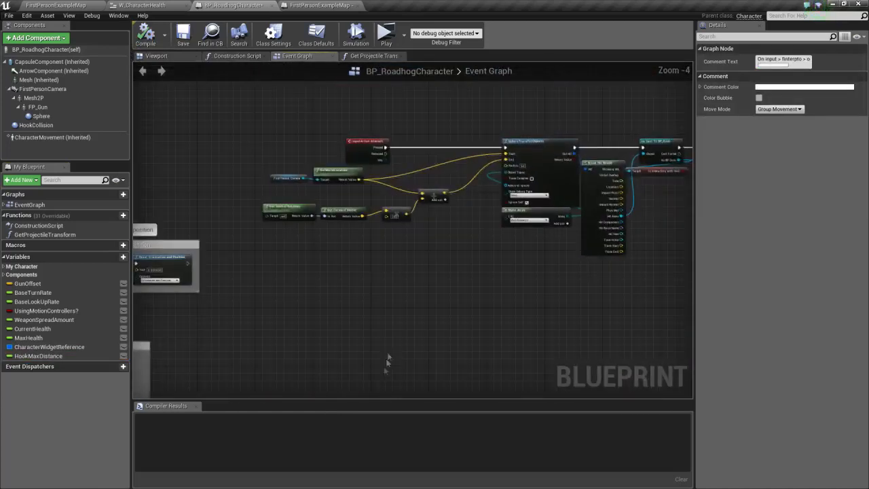
pyautogui.scroll(-3)
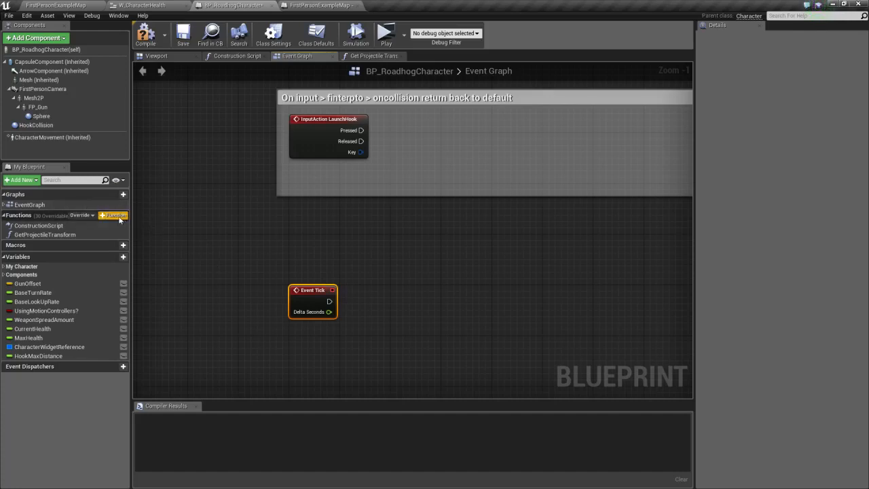
pyautogui.click(114, 215)
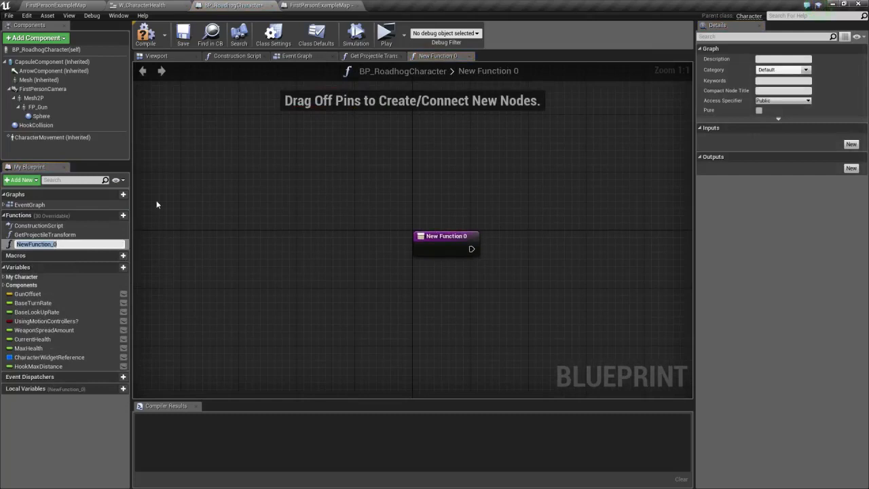
# - Name the functions StartHook and EndHook and add an FInterp To node in StartHook
pyautogui.write('StartHook')
pyautogui.write('EndHook')
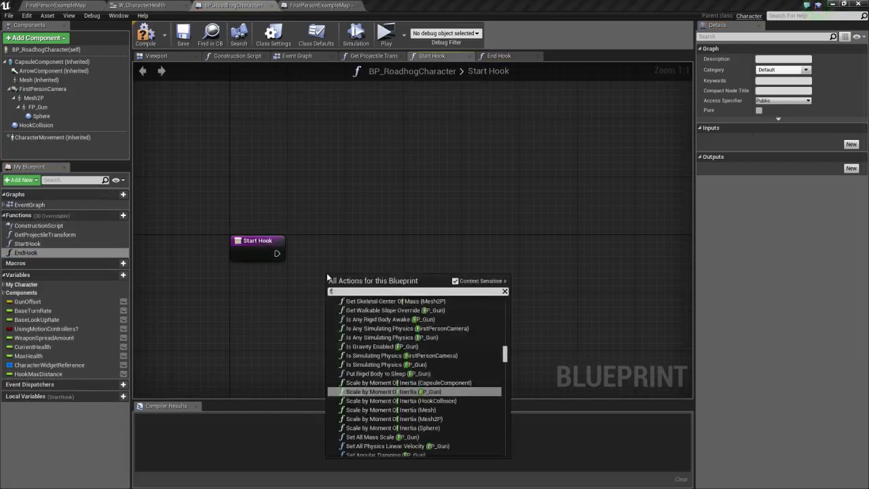
pyautogui.write('finterp')
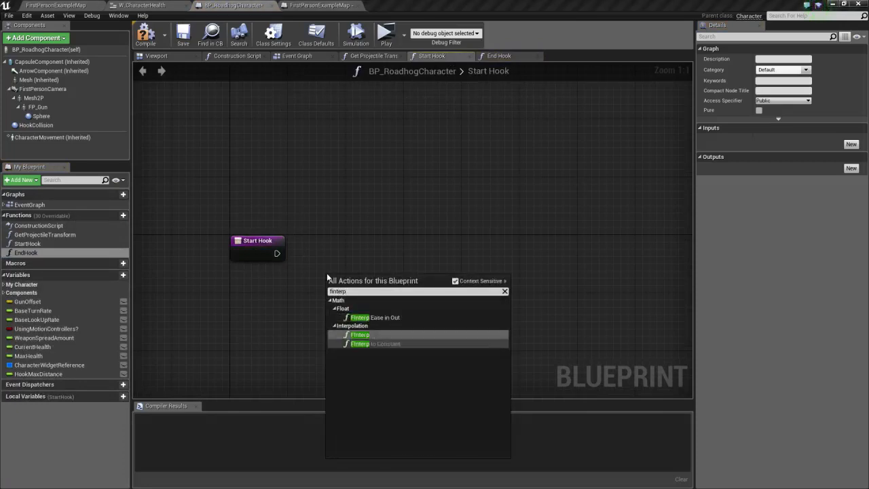
pyautogui.click(358, 334)
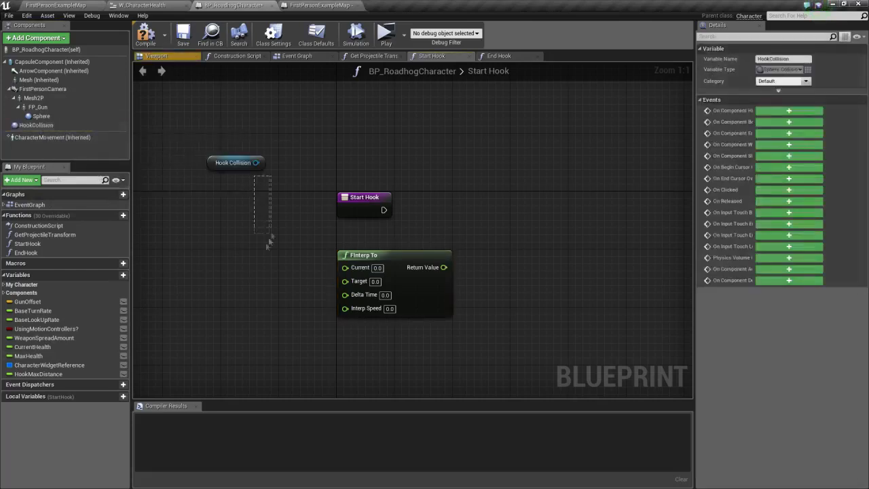
# - Add GetWorldLocation off Hook Collision and a Break Vector splitting it into X, Y, Z
pyautogui.moveTo(234, 163); pyautogui.dragTo(193, 228)
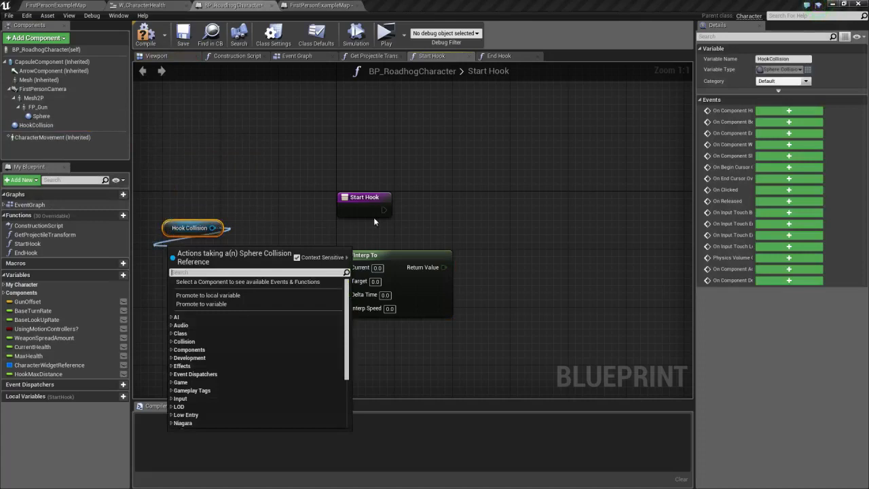
pyautogui.write('get vector')
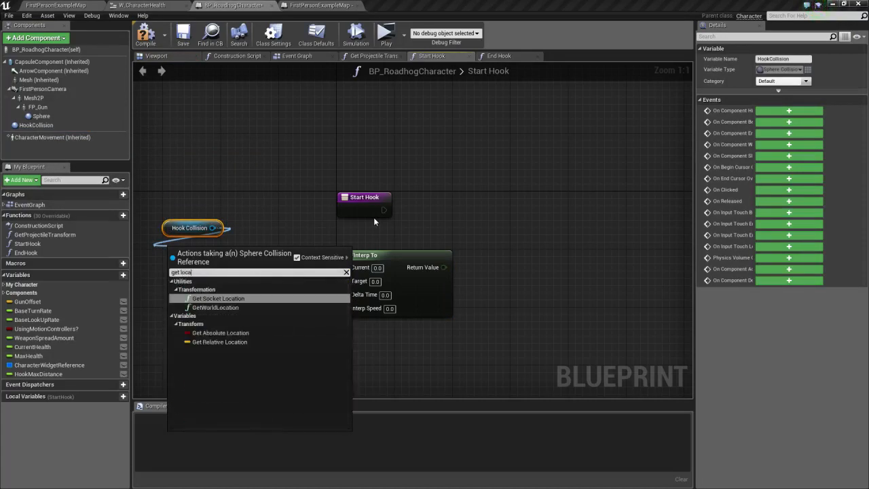
pyautogui.click(215, 306)
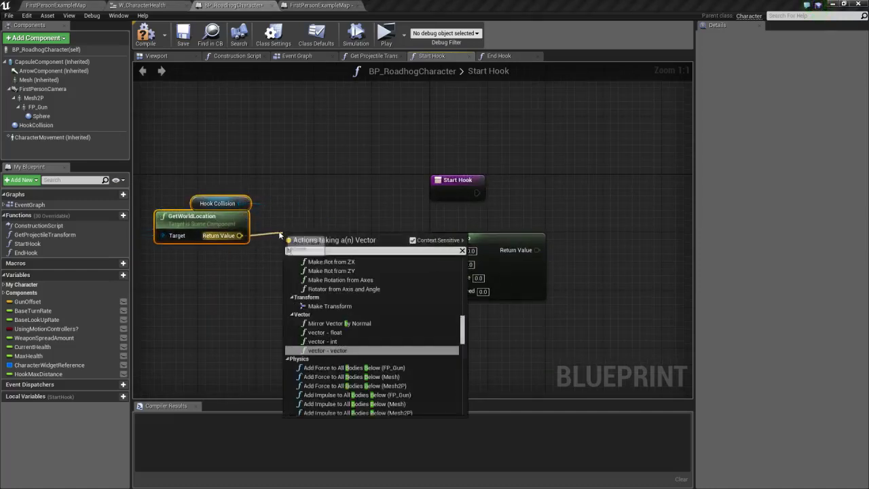
pyautogui.click(315, 238)
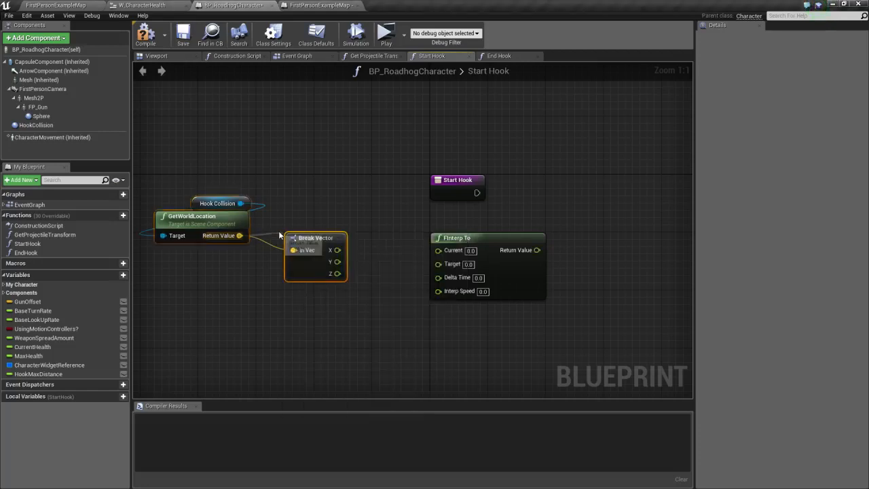
pyautogui.moveTo(315, 237); pyautogui.dragTo(215, 244)
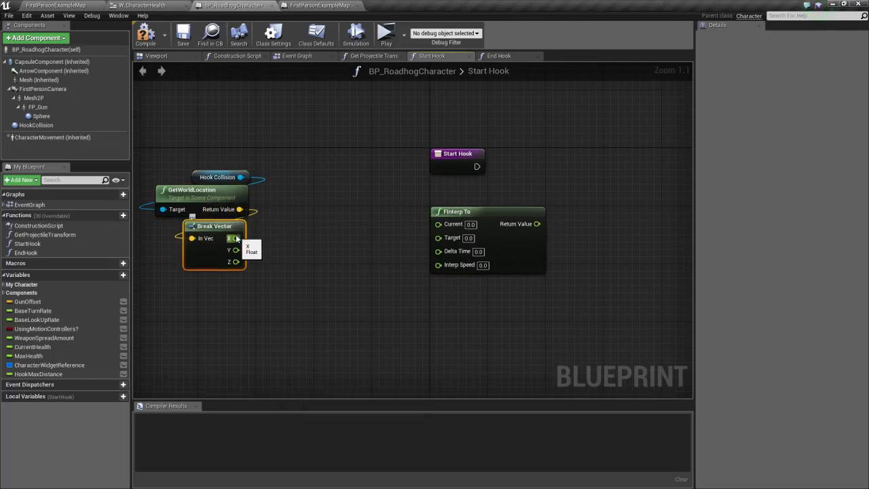
pyautogui.click(156, 56)
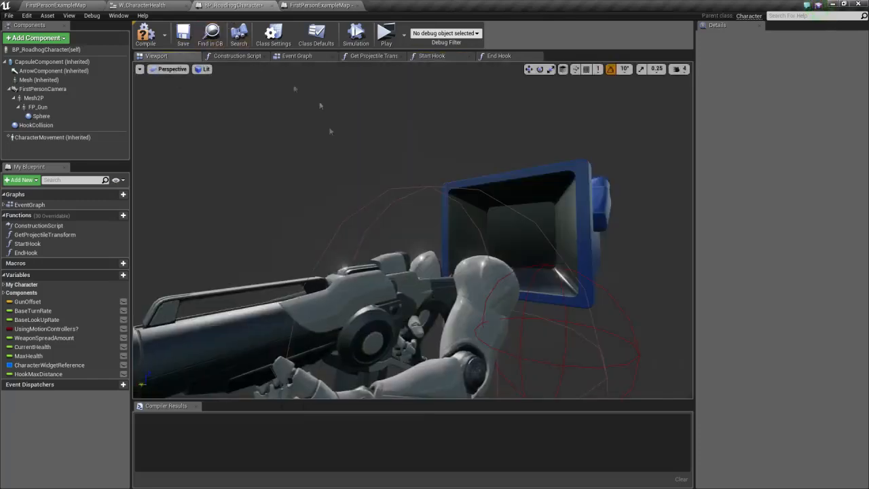
# - Select HookCollision in the viewport, trial-move it forward, undo, and return to StartHook
pyautogui.click(36, 125)
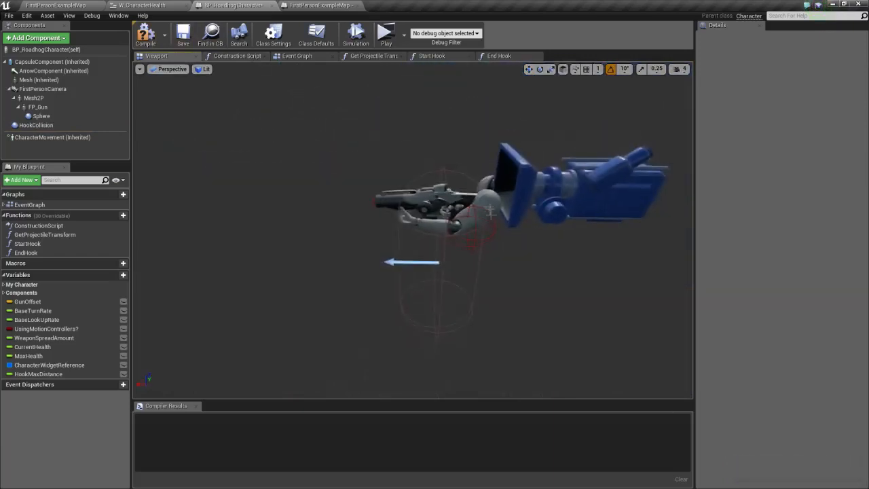
pyautogui.click(46, 62)
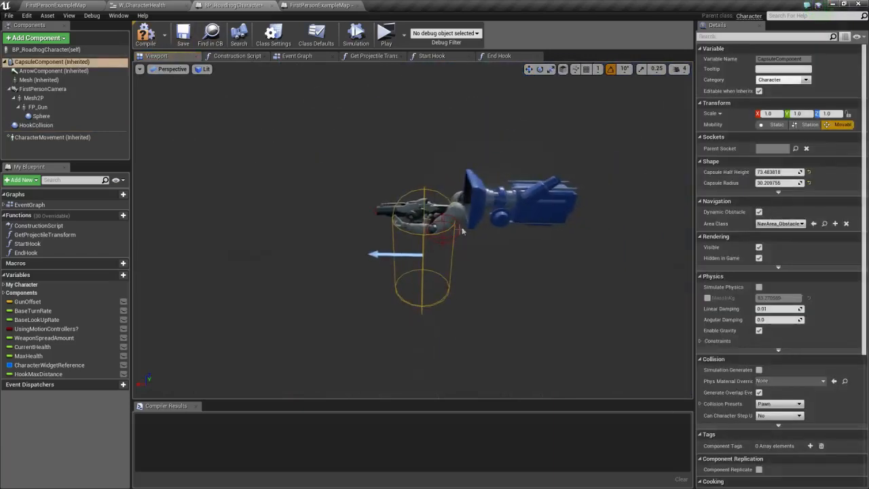
pyautogui.click(35, 125)
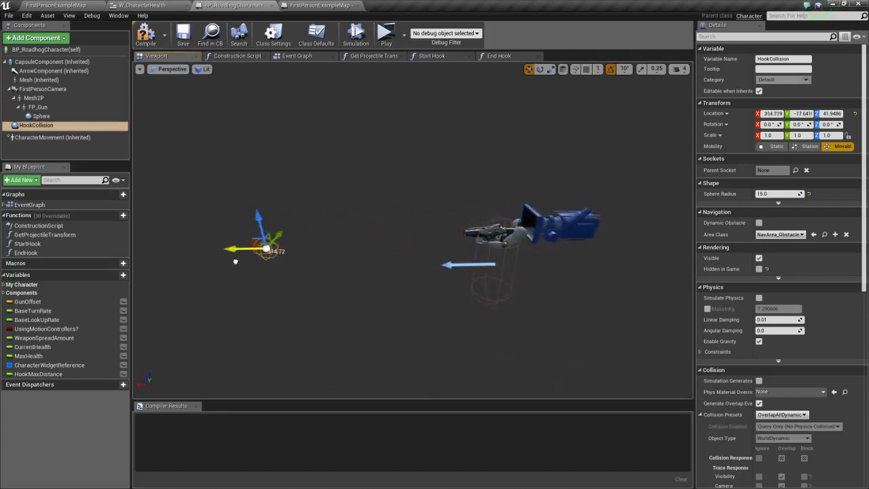
pyautogui.moveTo(233, 250); pyautogui.dragTo(197, 255)
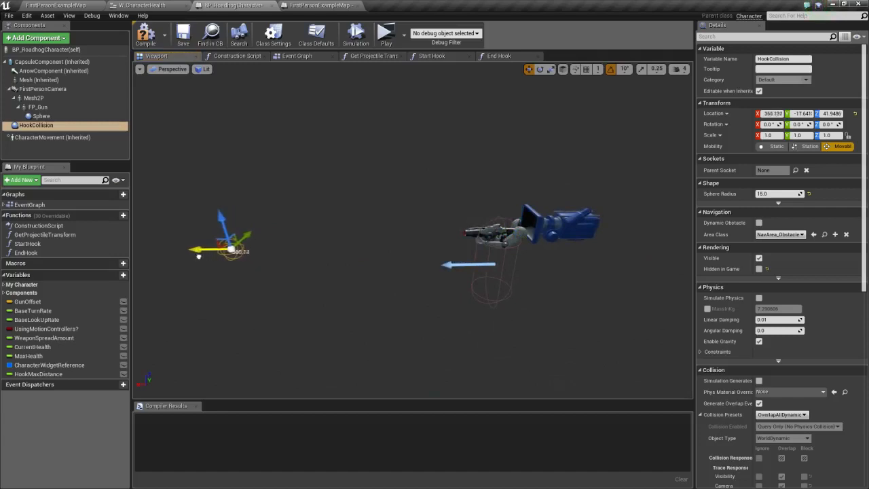
pyautogui.moveTo(231, 251); pyautogui.dragTo(196, 251)
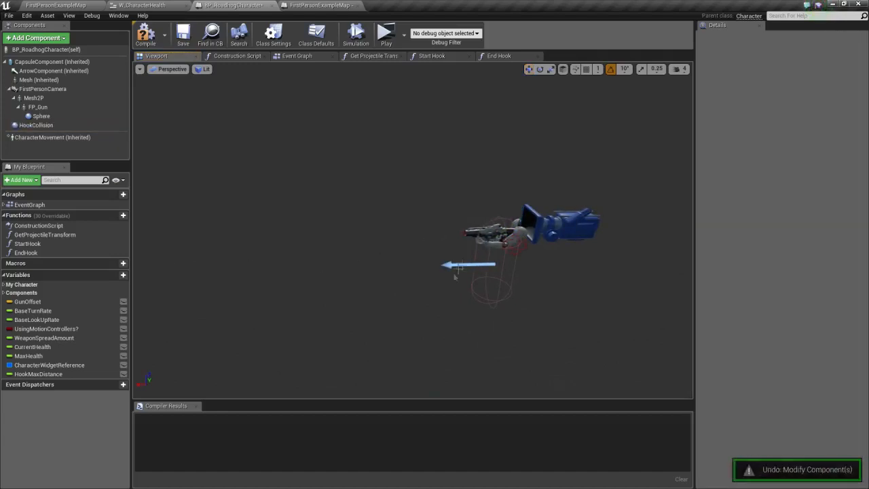
pyautogui.click(432, 56)
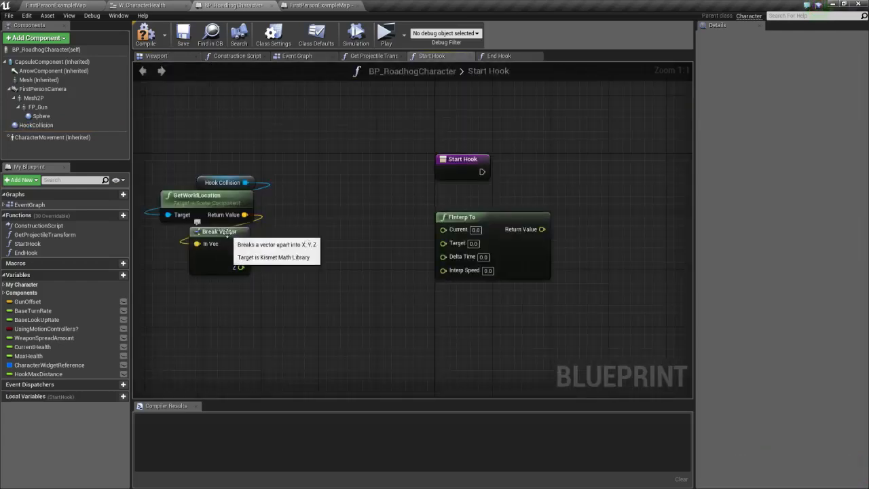
# - Wire Break Vector X to FInterp To Current and add HookMaxDistance and Get World Delta Seconds nodes
pyautogui.moveTo(242, 243); pyautogui.dragTo(443, 241)
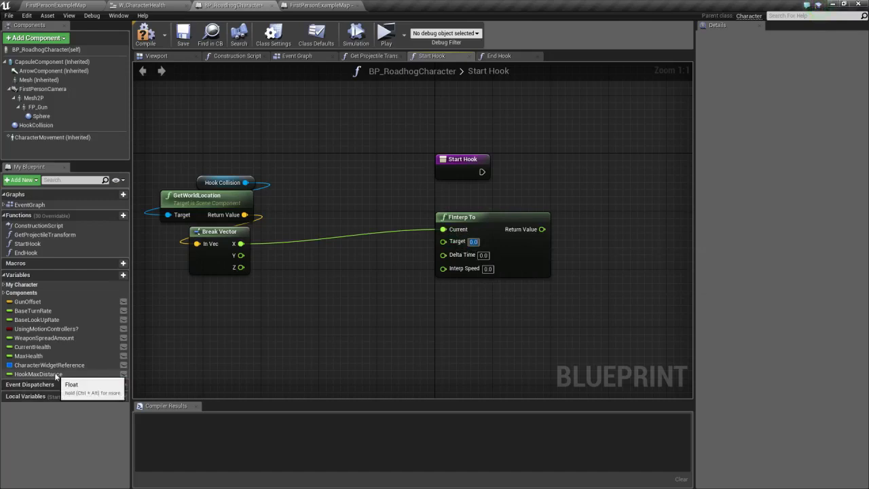
pyautogui.click(38, 374)
pyautogui.write('get delta')
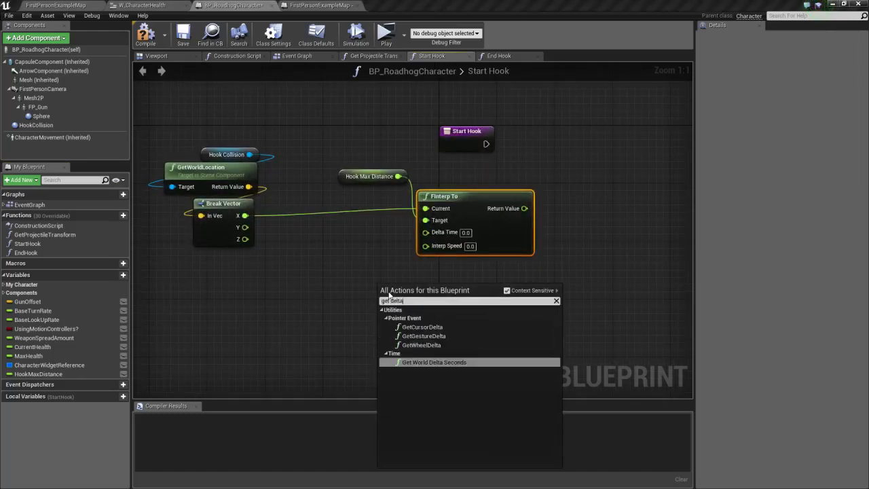
pyautogui.click(434, 361)
pyautogui.write('5')
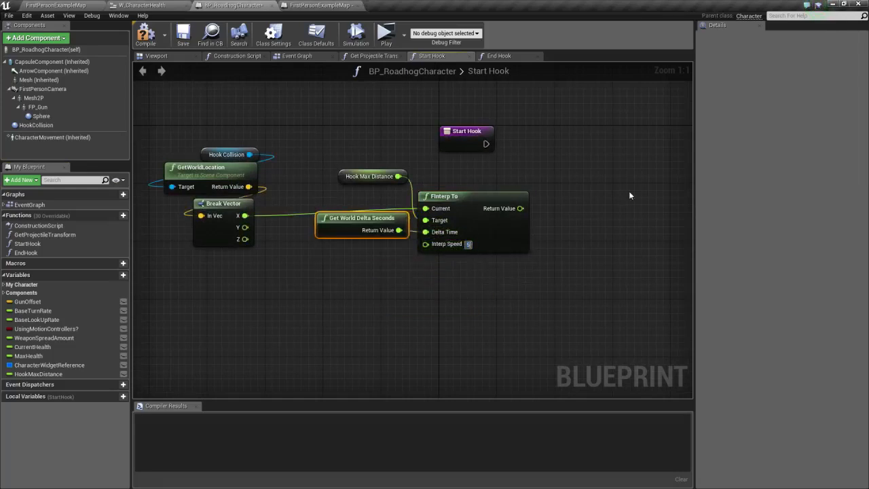
pyautogui.moveTo(362, 226); pyautogui.dragTo(353, 255)
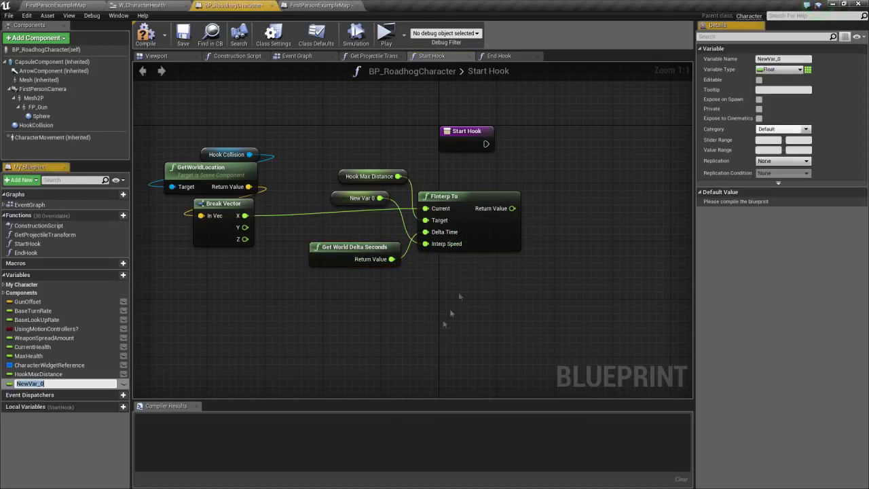
# - Create a HookSpeed float variable and connect it to FInterp To's interp speed
pyautogui.write('Hook')
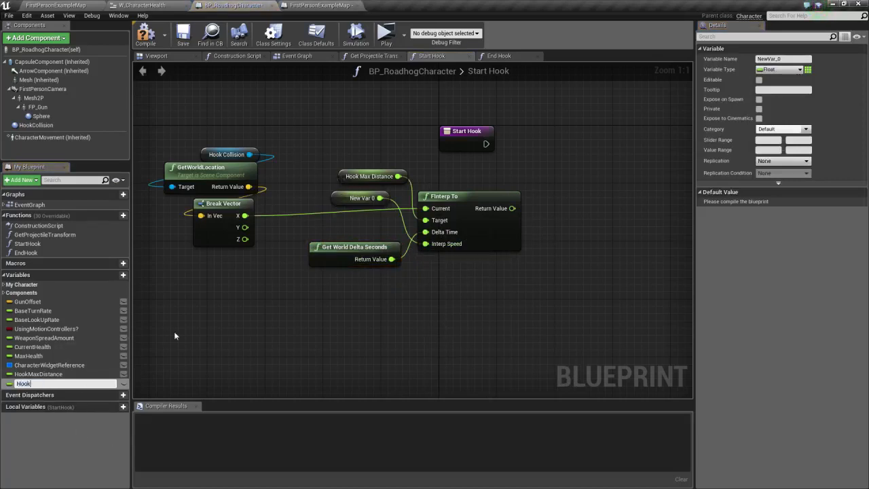
pyautogui.write('HookSpeed')
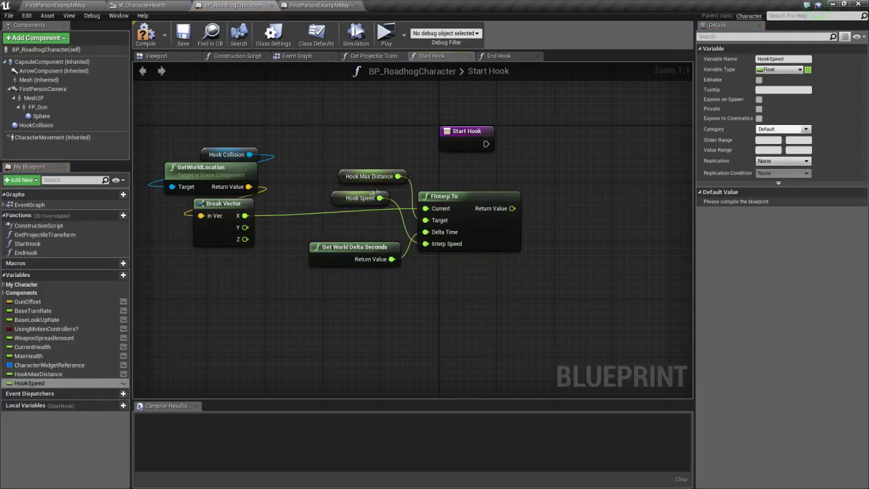
pyautogui.moveTo(360, 198); pyautogui.dragTo(360, 285)
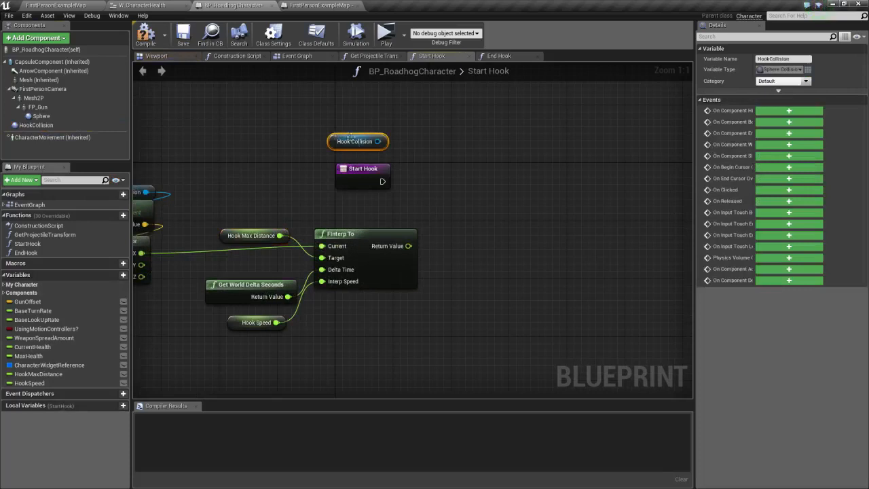
# - Add SetWorldLocation on Hook Collision fed by Make Vector from FInterp To
pyautogui.moveTo(377, 141); pyautogui.dragTo(448, 135)
pyautogui.write('set world')
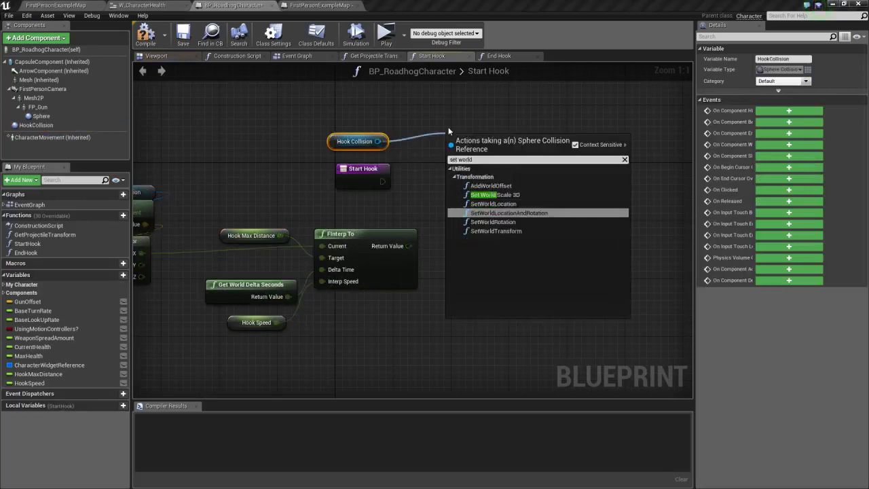
pyautogui.click(493, 204)
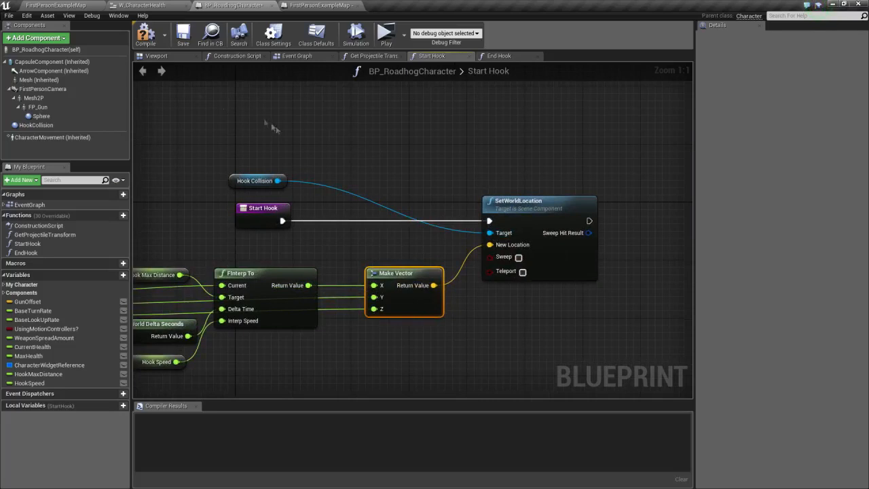
pyautogui.moveTo(220, 196)
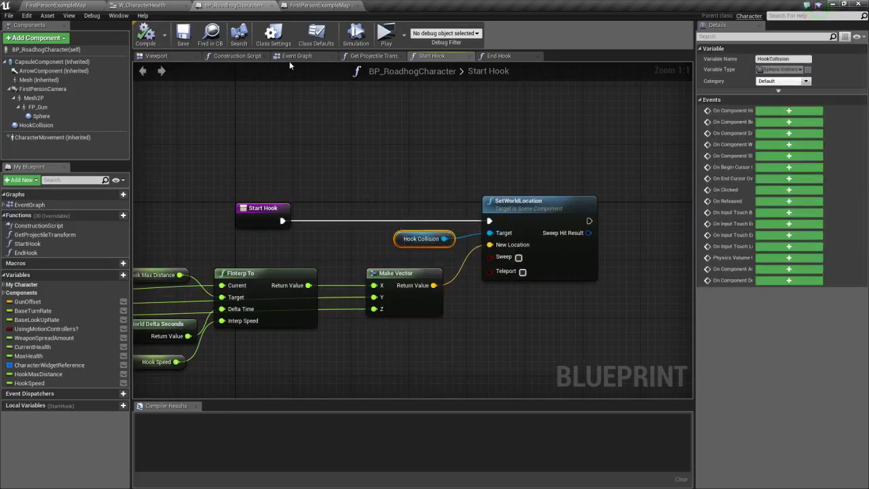
pyautogui.click(296, 56)
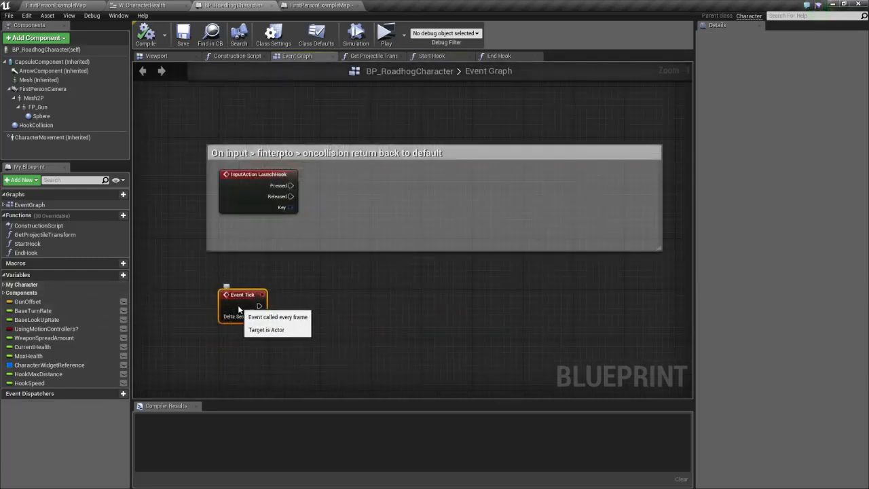
pyautogui.moveTo(290, 175)
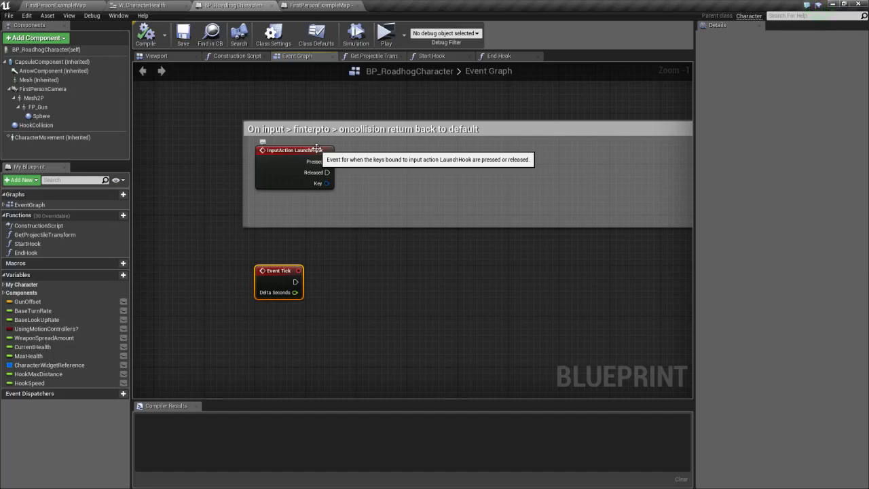
pyautogui.moveTo(135, 247)
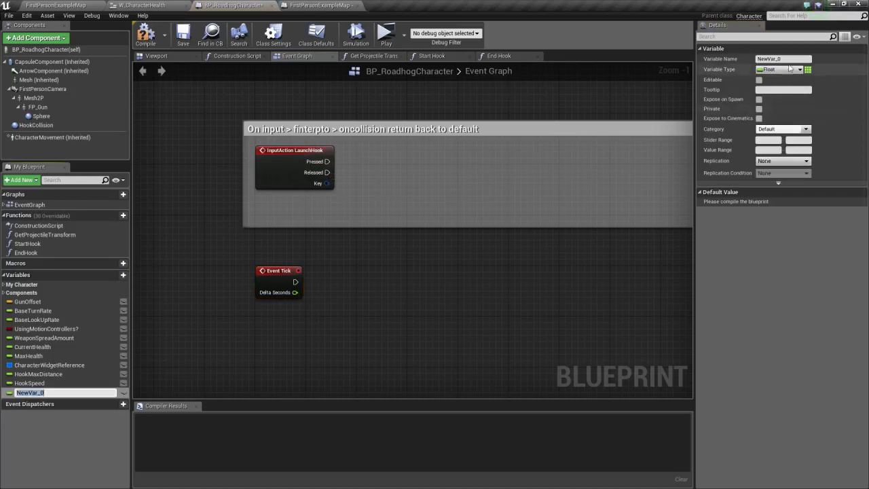
# - Configure the new Is Hook Launching boolean and place its getter in the Event Graph
pyautogui.click(780, 68)
pyautogui.write('IsHookLaunching')
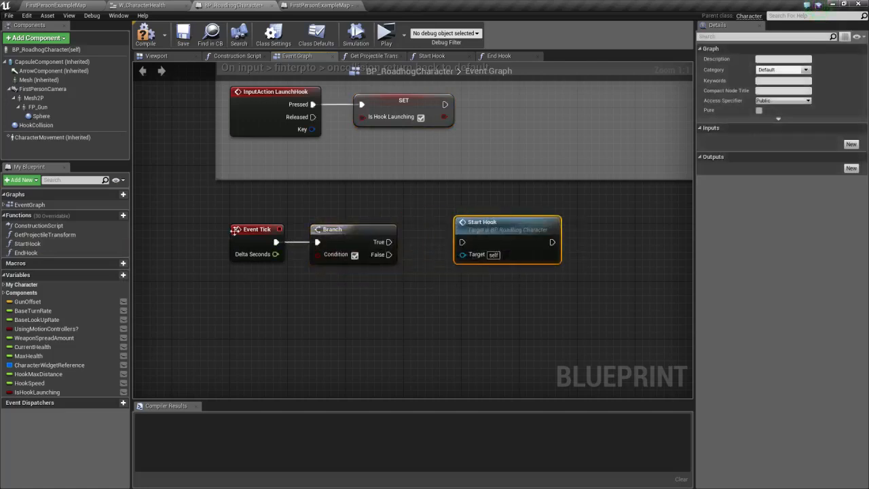
pyautogui.click(37, 391)
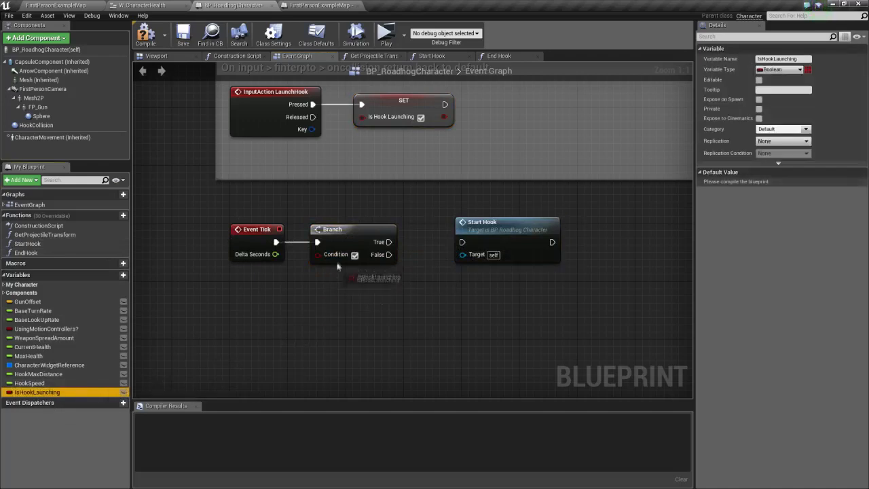
pyautogui.moveTo(38, 391); pyautogui.dragTo(257, 281)
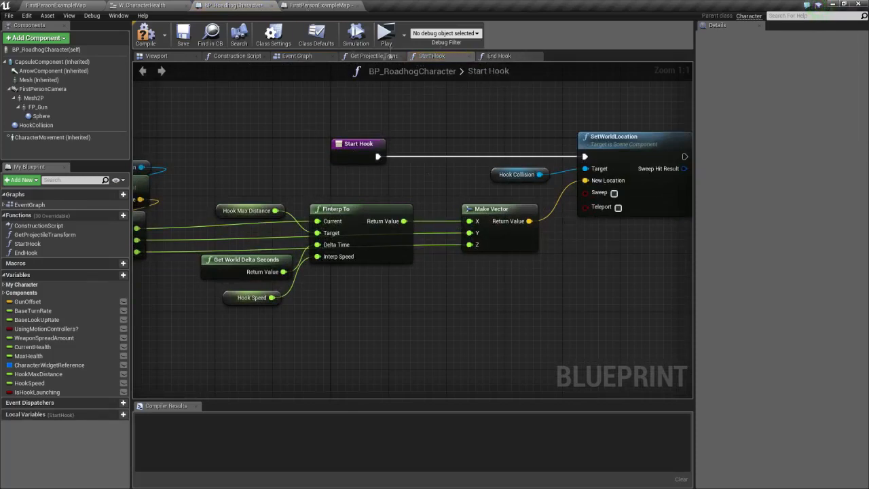
# - Visit the level blueprint from the level editor, then return to the Roadhog blueprint
pyautogui.click(296, 55)
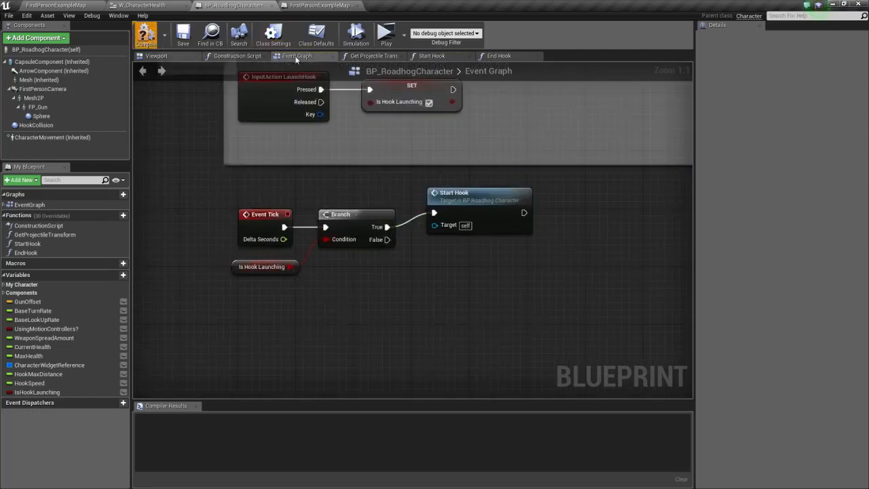
pyautogui.click(55, 5)
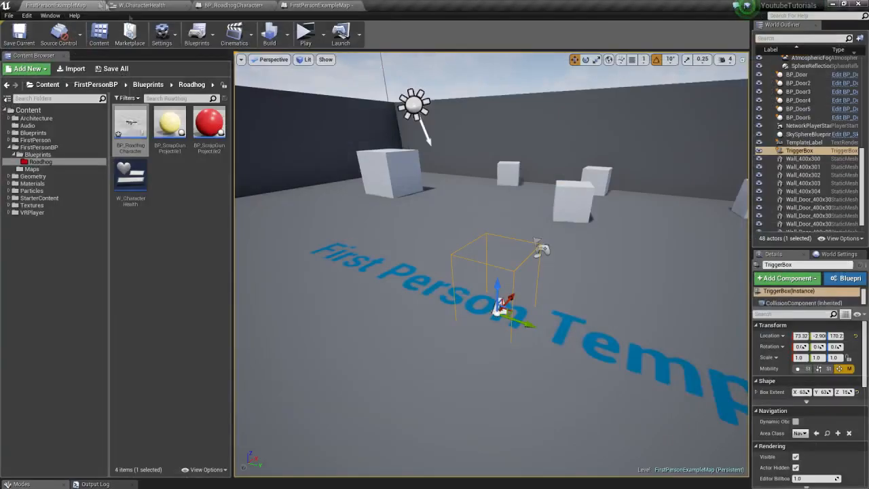
pyautogui.click(315, 33)
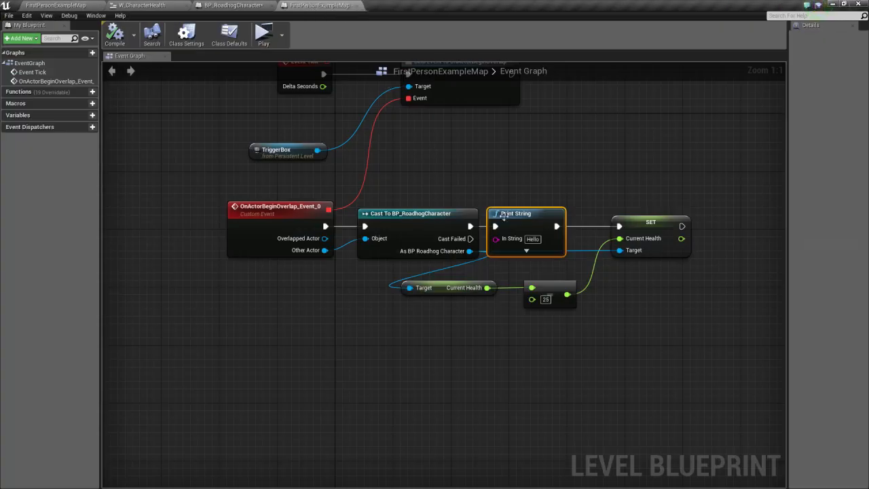
pyautogui.click(231, 5)
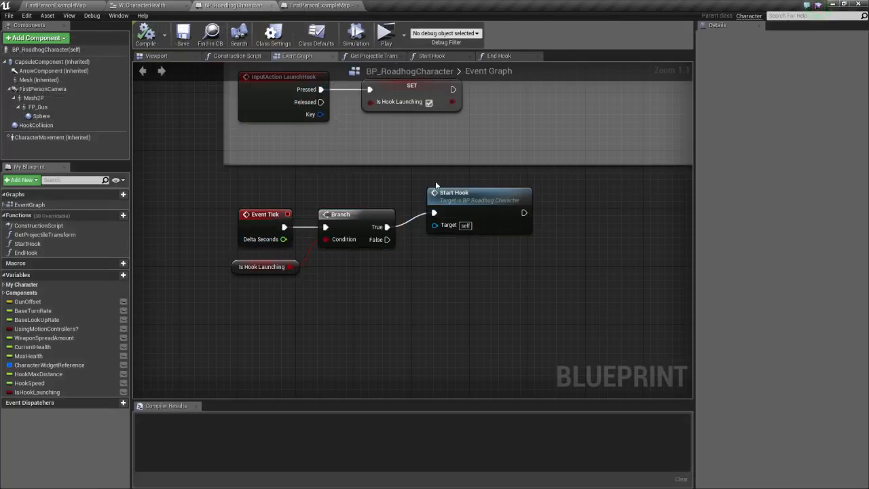
pyautogui.moveTo(446, 193)
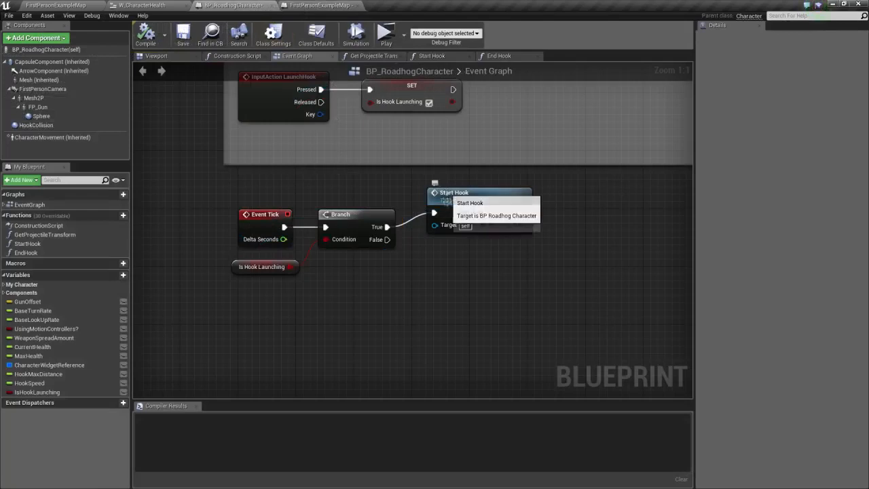
# - Give Hook Max Distance a default value of 50.0, then bring up the level blueprint
pyautogui.click(454, 206)
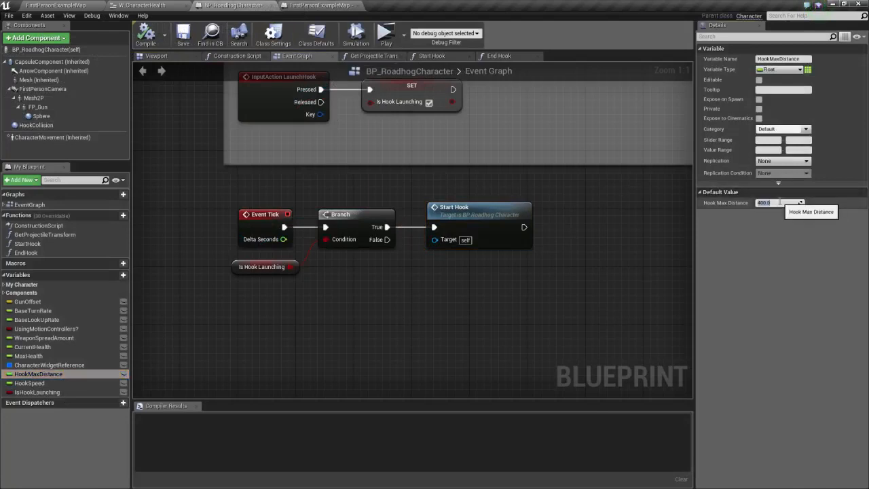
pyautogui.write('50.0')
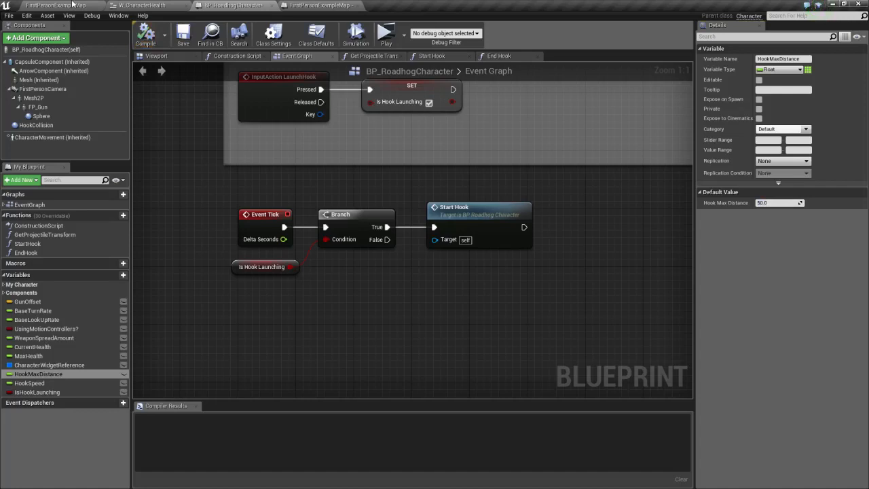
pyautogui.click(385, 33)
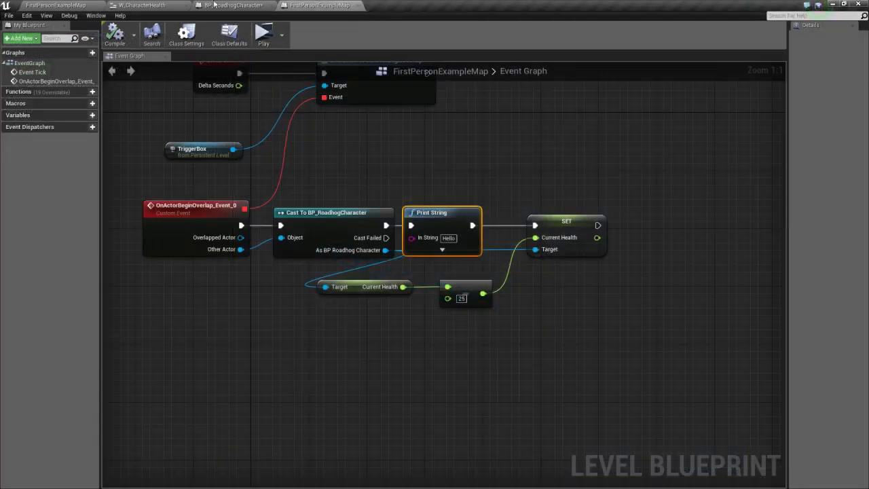
# - In Get Projectile Transform, select the camera-based spawn location nodes for copying into Start Hook
pyautogui.click(230, 5)
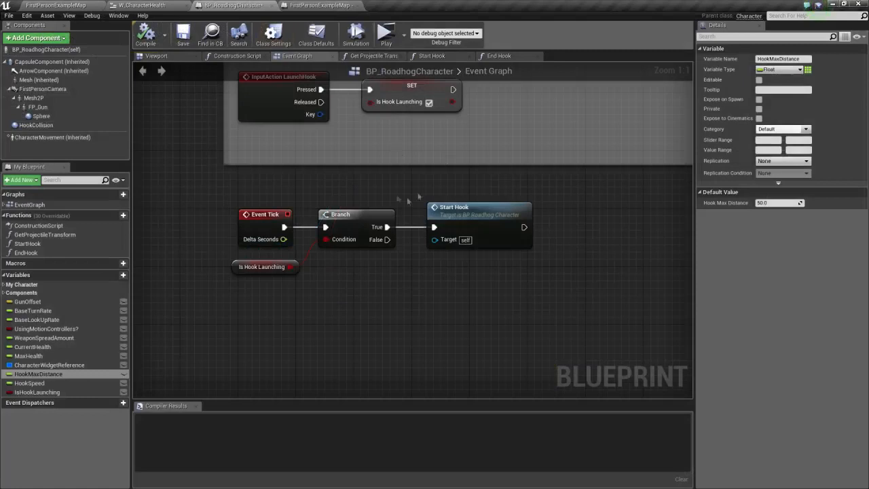
pyautogui.click(143, 6)
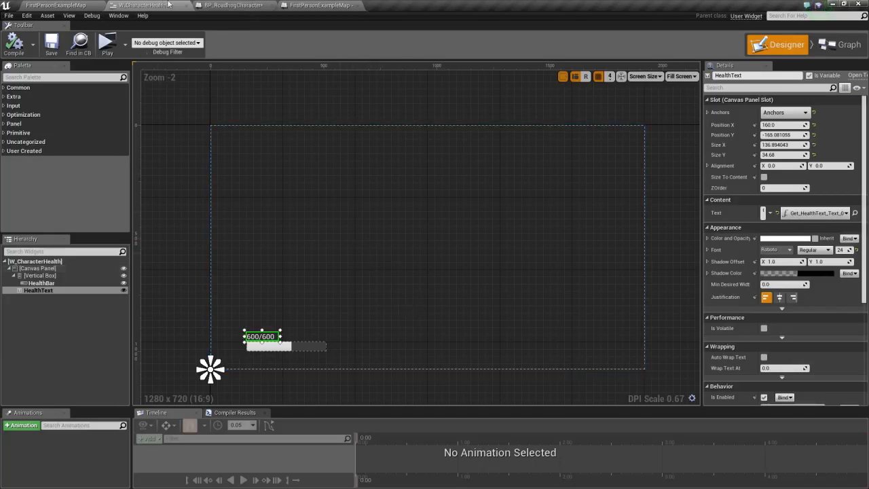
pyautogui.click(234, 5)
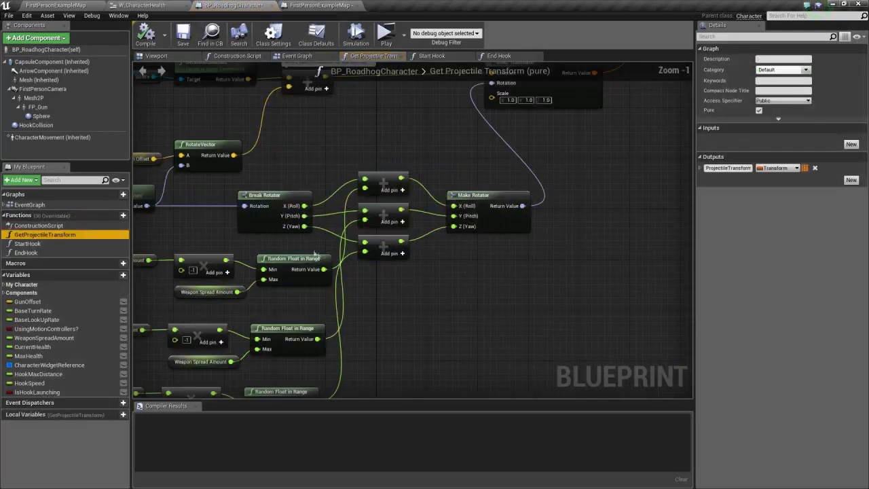
pyautogui.scroll(-3)
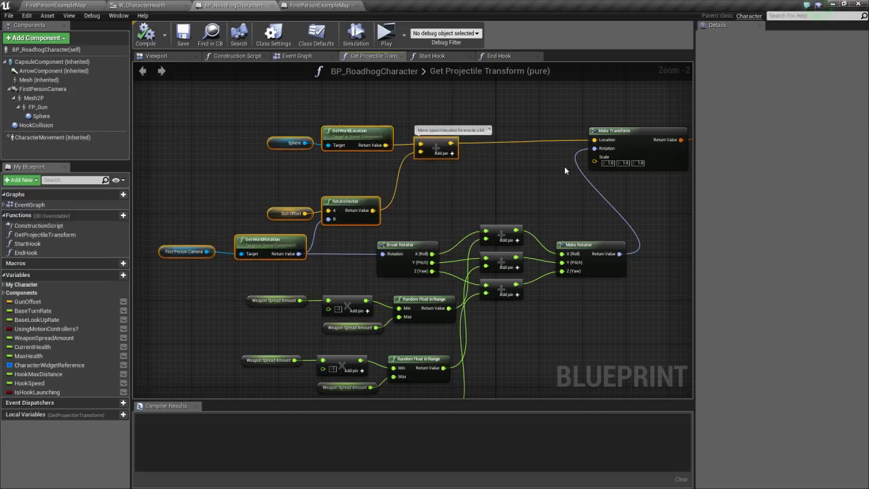
pyautogui.click(432, 55)
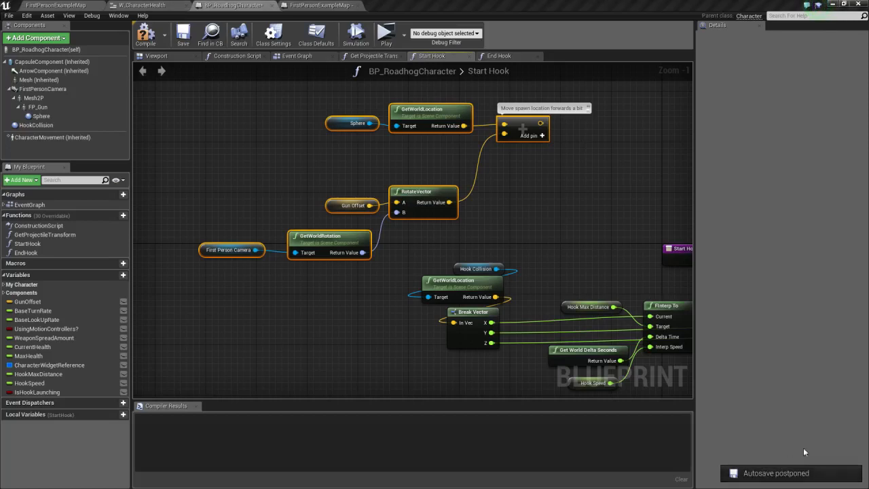
pyautogui.moveTo(608, 404)
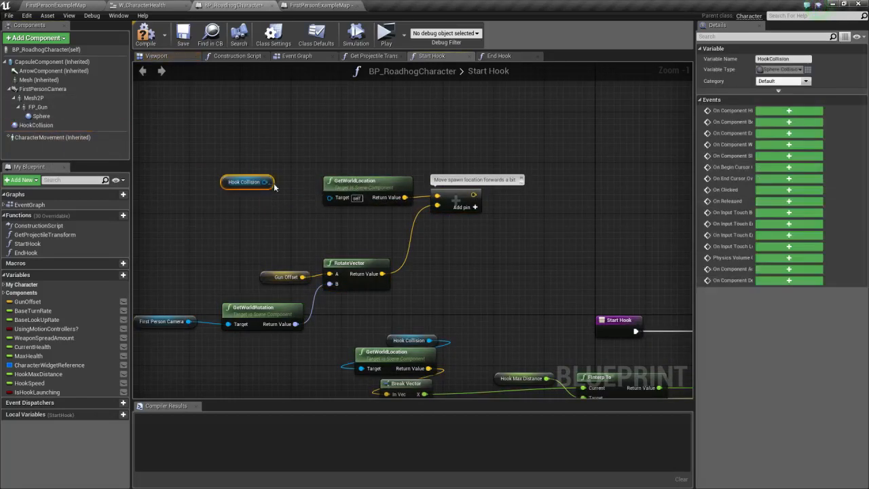
# - Reposition the Hook Collision reference node feeding SetWorldLocation in the Start Hook graph
pyautogui.moveTo(247, 182); pyautogui.dragTo(272, 207)
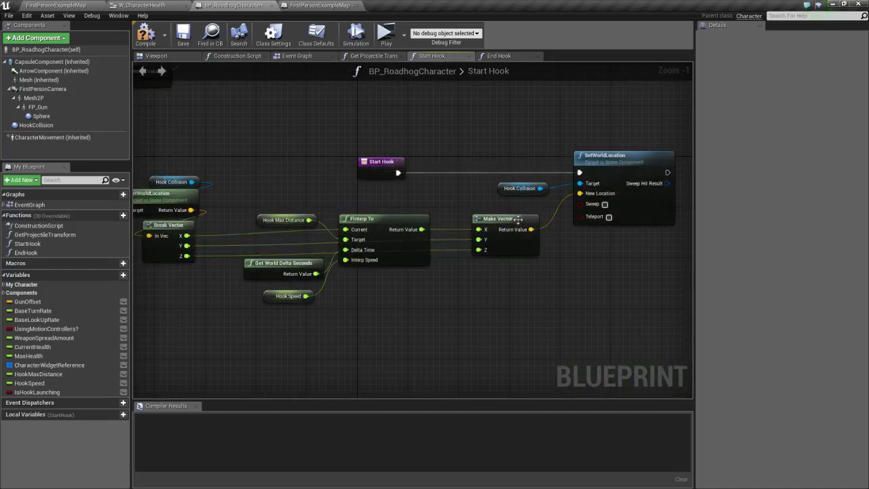
pyautogui.moveTo(503, 225)
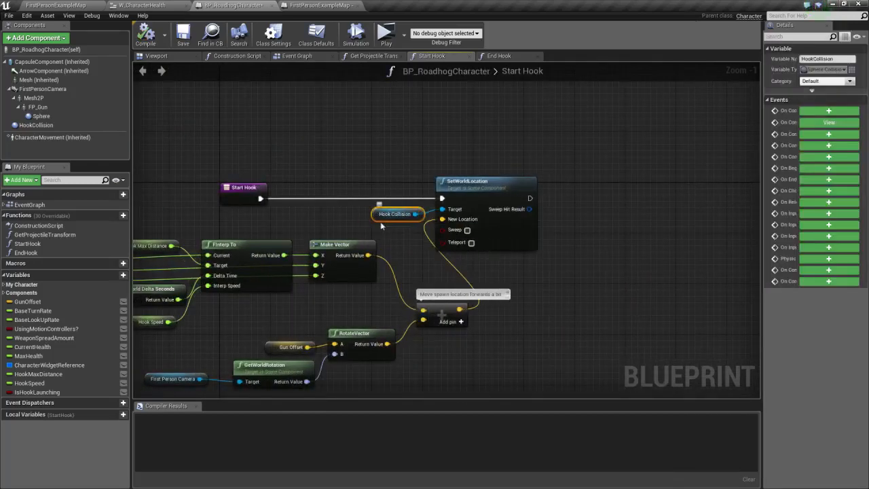
pyautogui.moveTo(393, 214)
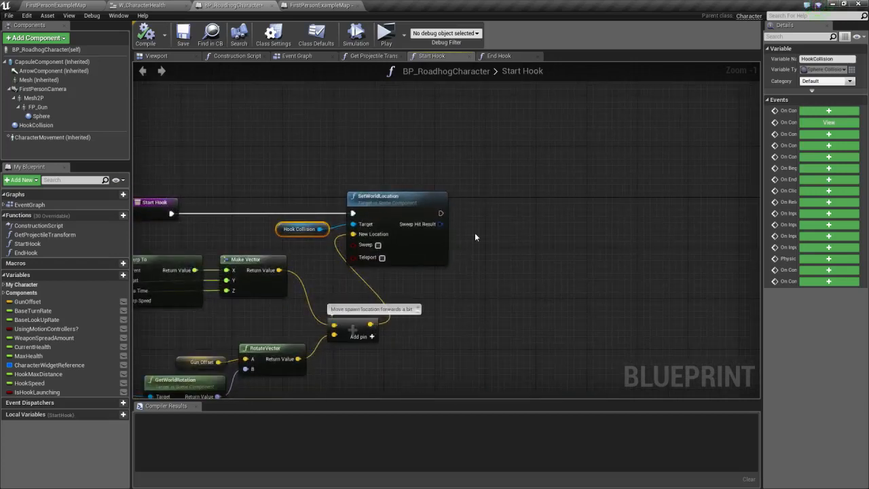
pyautogui.moveTo(433, 274)
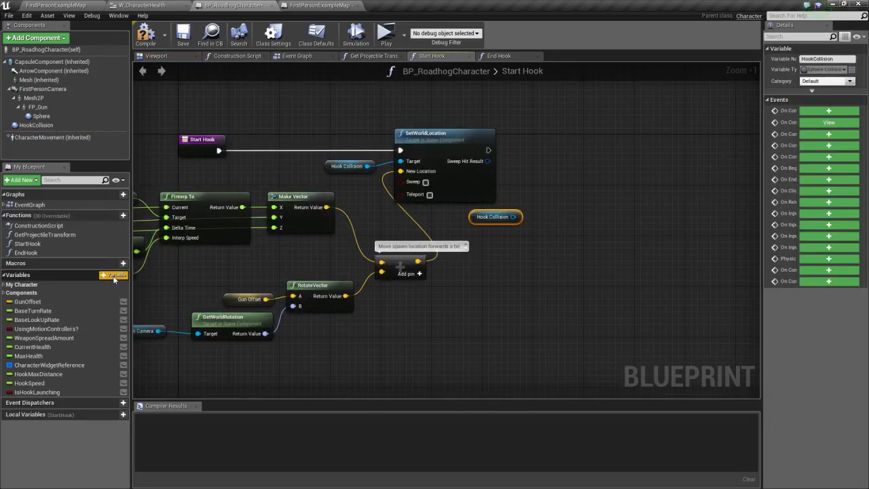
# - Add a vector variable named StartingHookLocation, then return to the Event Graph
pyautogui.click(109, 274)
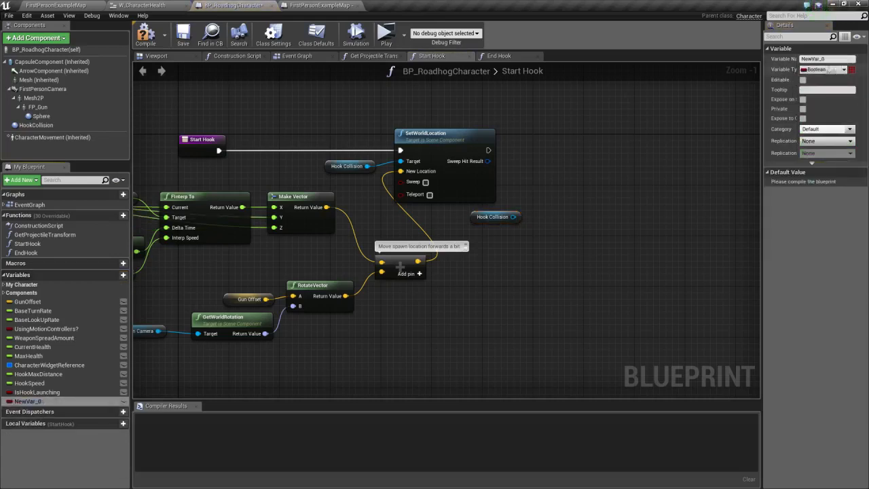
pyautogui.click(826, 69)
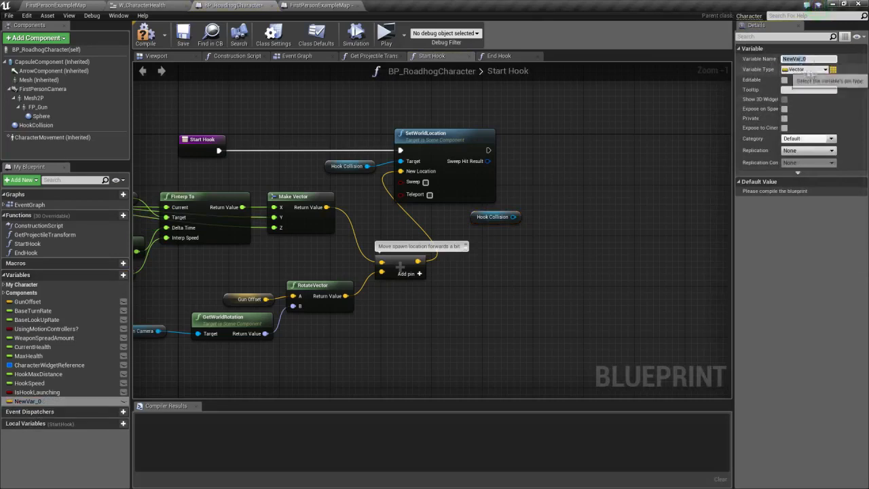
pyautogui.write('StartingHookL')
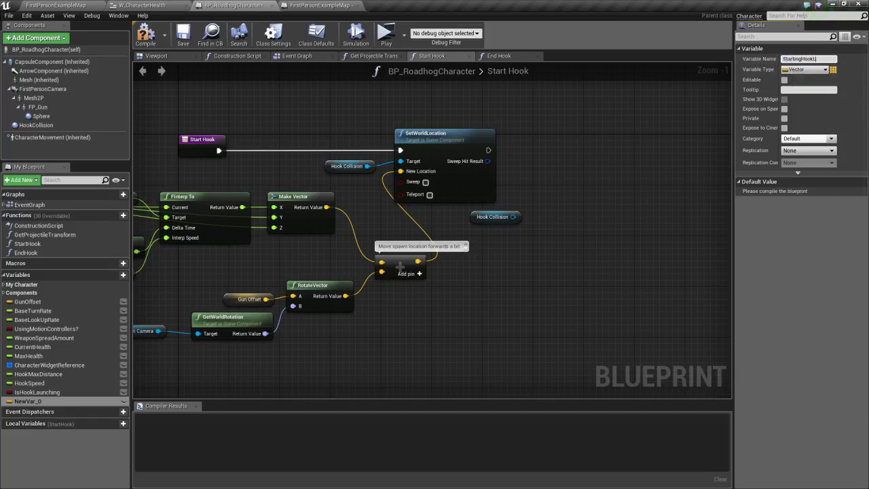
pyautogui.write('StartingHookLocation')
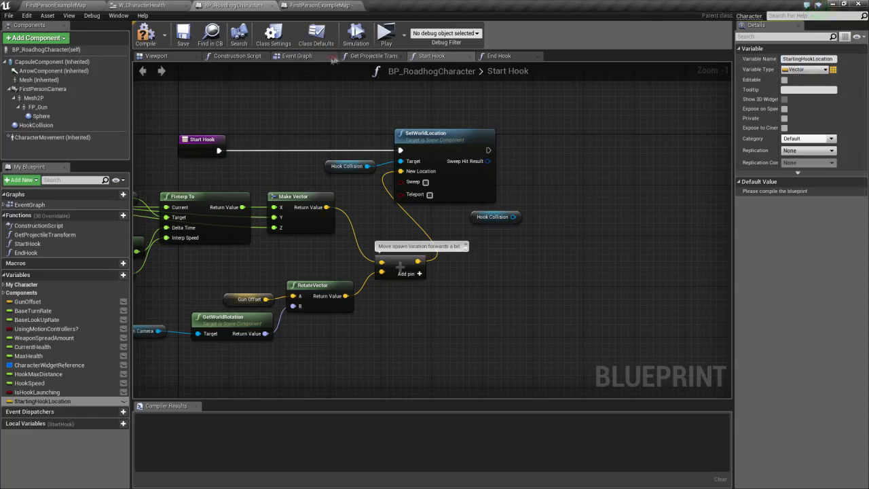
pyautogui.click(295, 55)
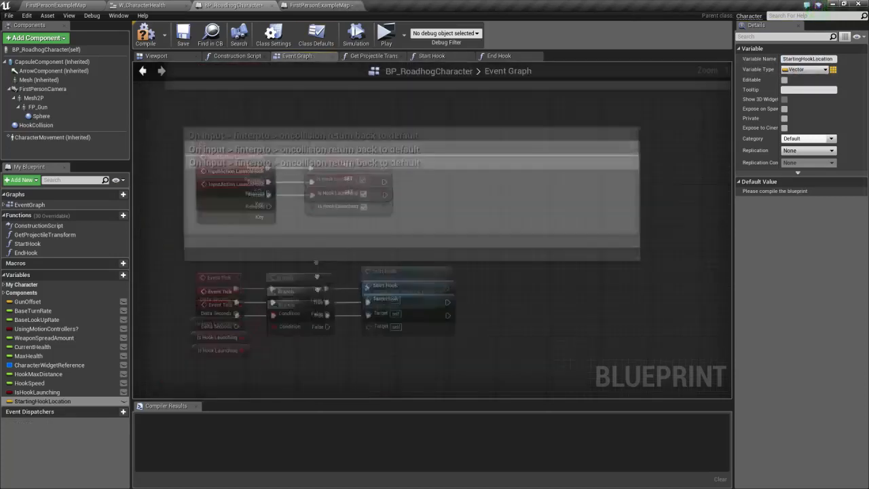
# - Feed HookCollision's world location into SET Starting Hook Location after Add to Viewport
pyautogui.scroll(-3)
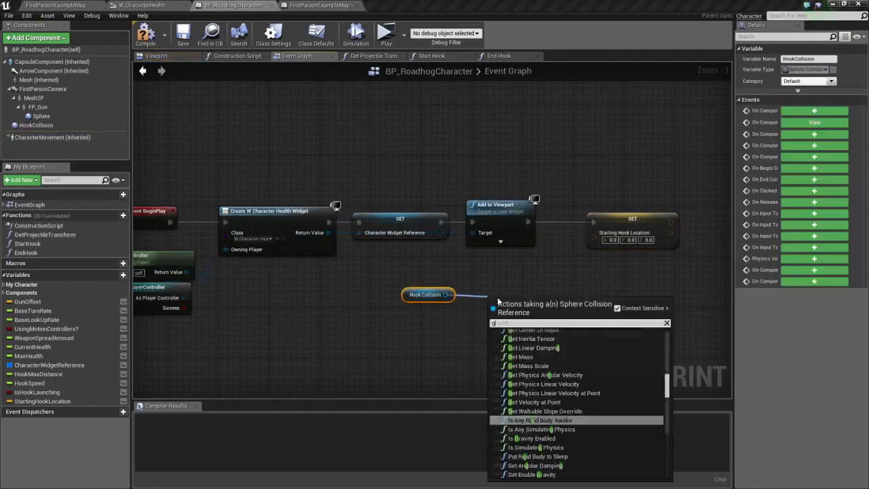
pyautogui.write('get world loc')
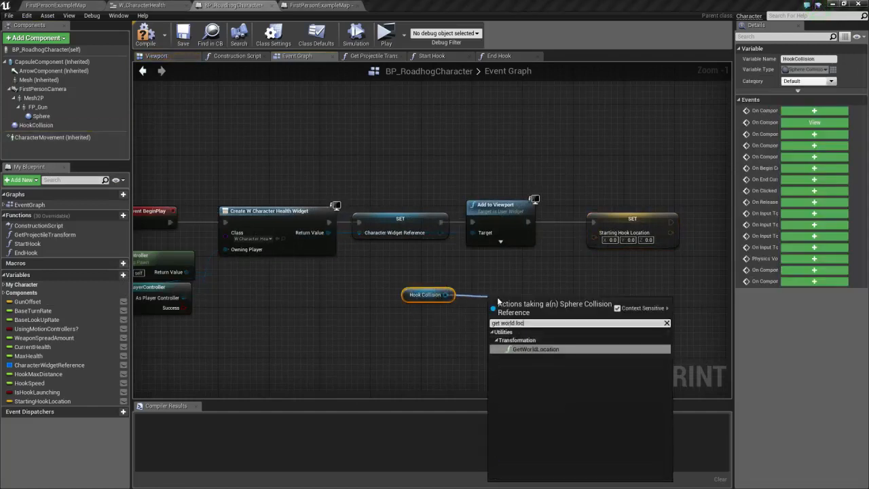
pyautogui.click(535, 349)
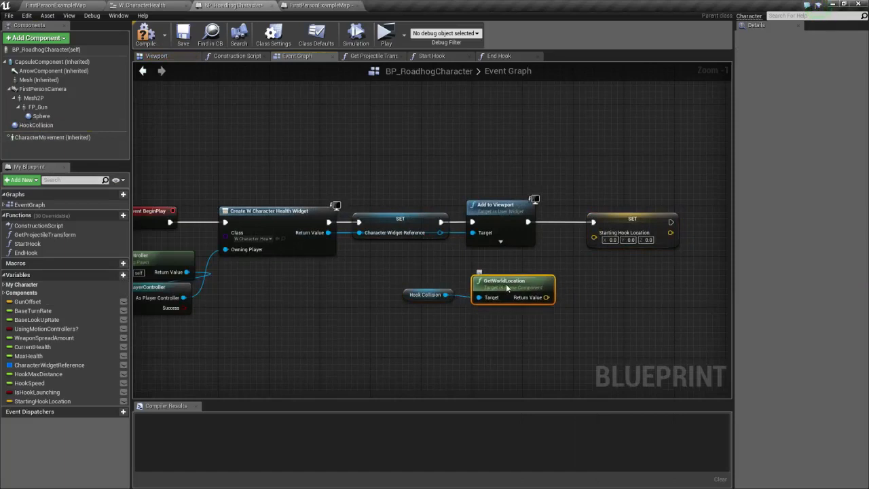
pyautogui.moveTo(546, 296); pyautogui.dragTo(594, 236)
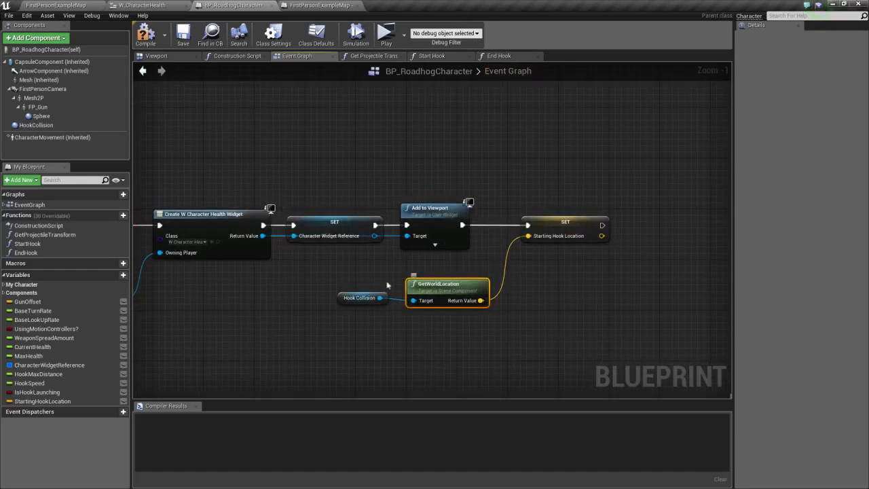
pyautogui.moveTo(440, 284)
pyautogui.write('get relati')
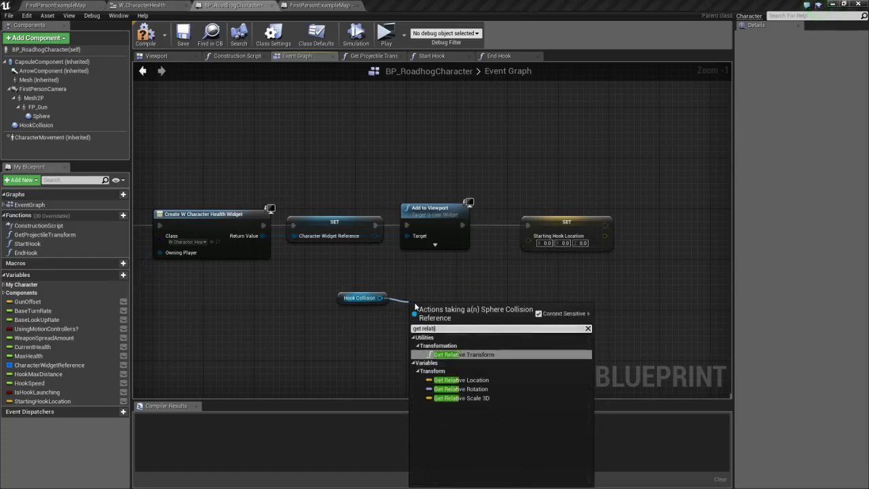
# - Swap to HookCollision's relative location instead and compile the blueprint
pyautogui.click(460, 380)
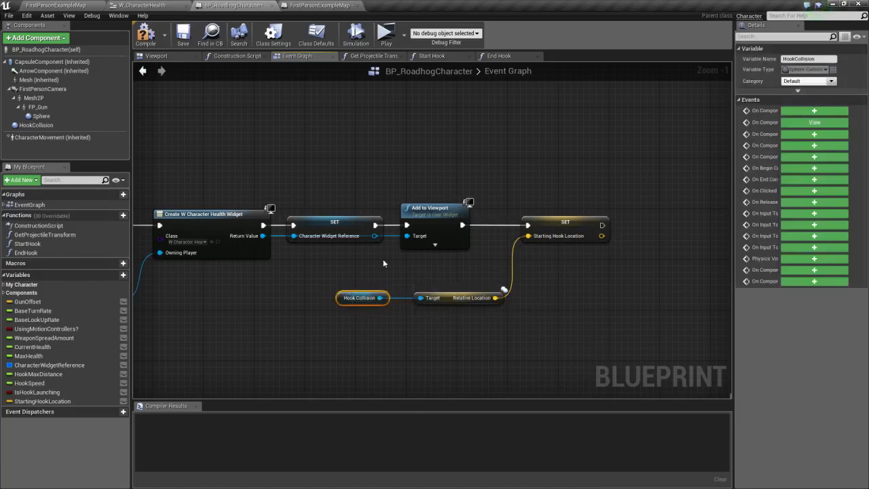
pyautogui.click(454, 299)
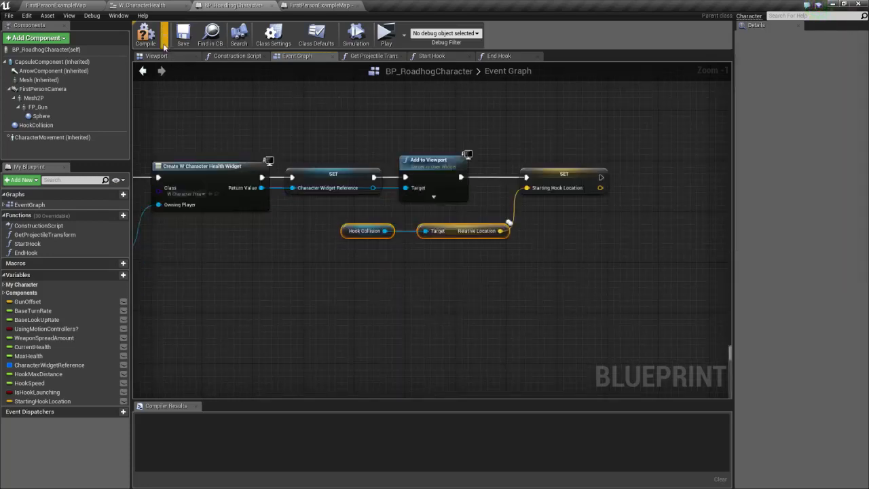
pyautogui.click(372, 55)
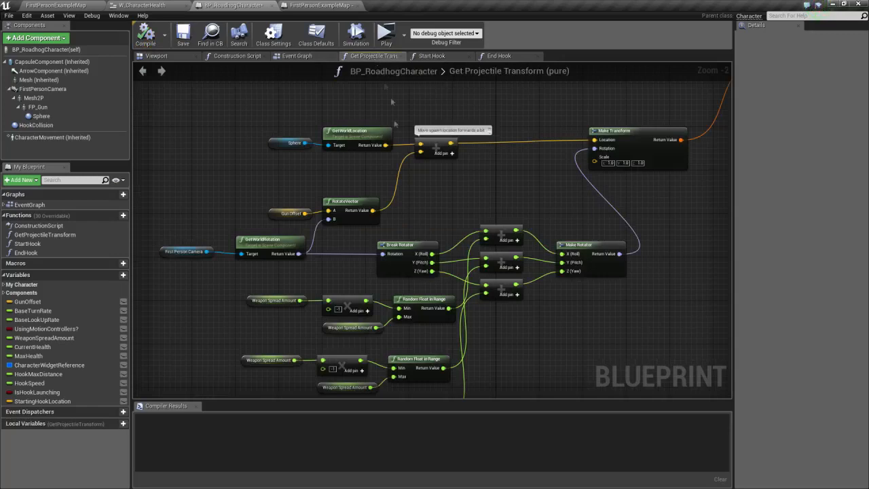
# - Revisit the Start Hook graph and browse the node search from HookCollision
pyautogui.click(430, 55)
pyautogui.write('get relative')
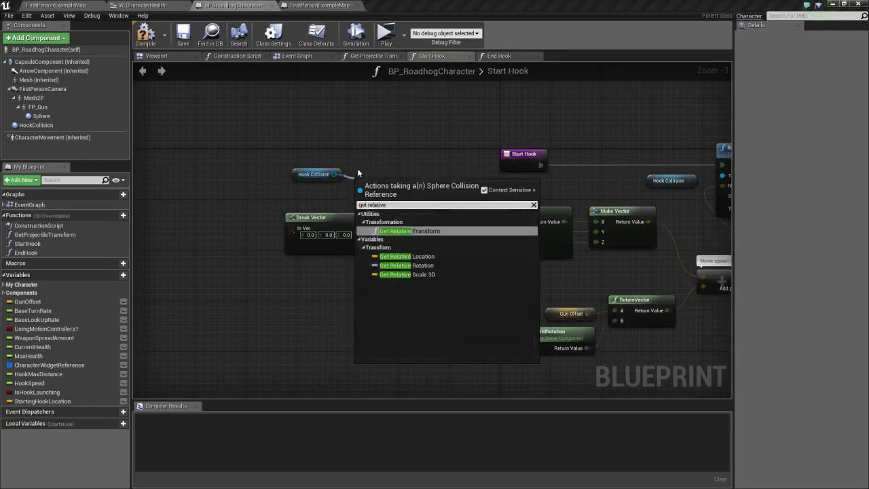
pyautogui.click(397, 255)
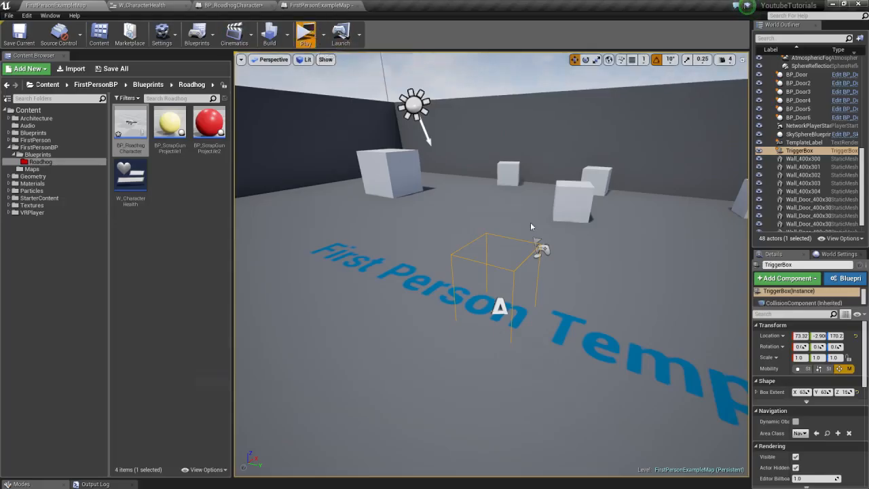
# - Return to the Roadhog Blueprint editor and show its Event Graph
pyautogui.click(304, 32)
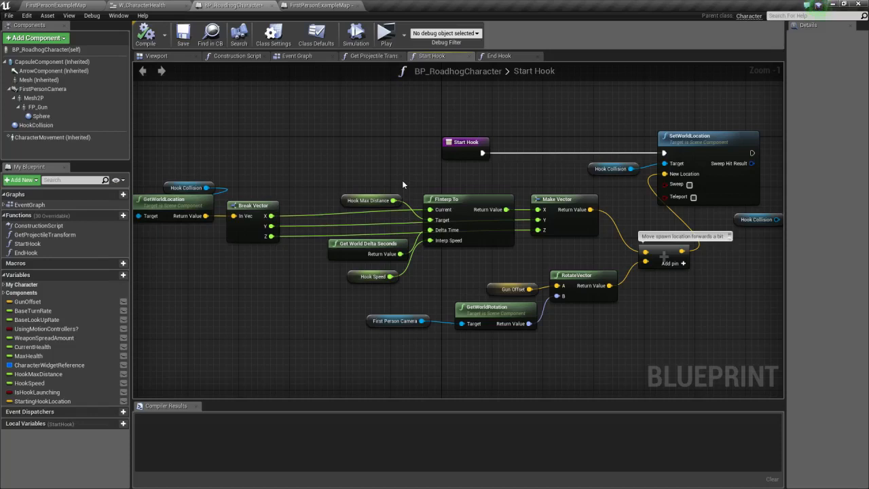
pyautogui.moveTo(790, 217)
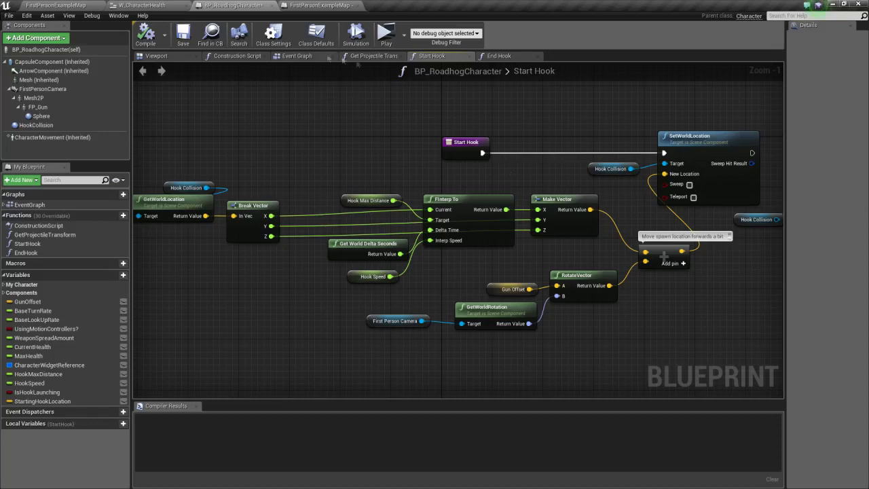
pyautogui.click(296, 56)
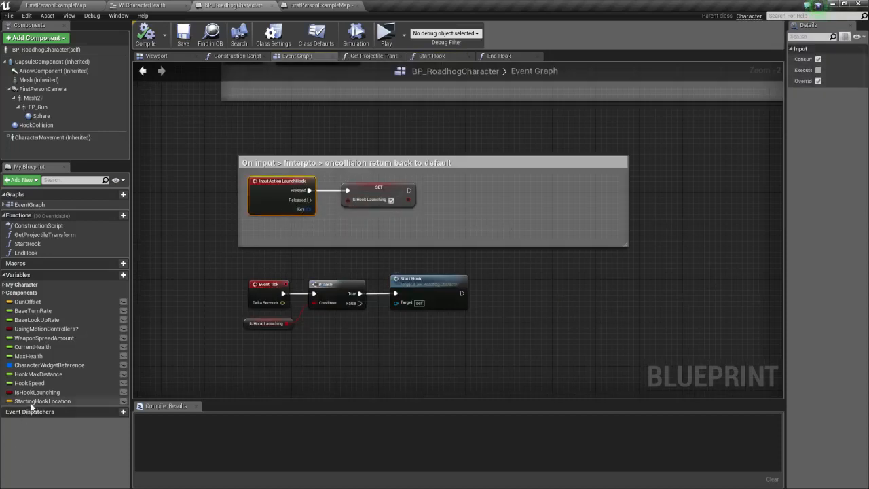
# - After LaunchHook, set StartingHookLocation from HookCollision's GetWorldLocation, then show Start Hook
pyautogui.click(42, 402)
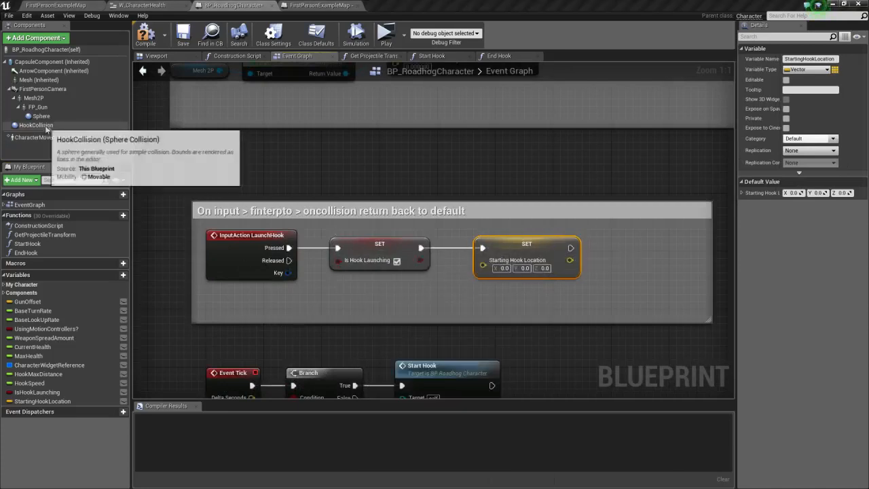
pyautogui.moveTo(36, 125); pyautogui.dragTo(329, 294)
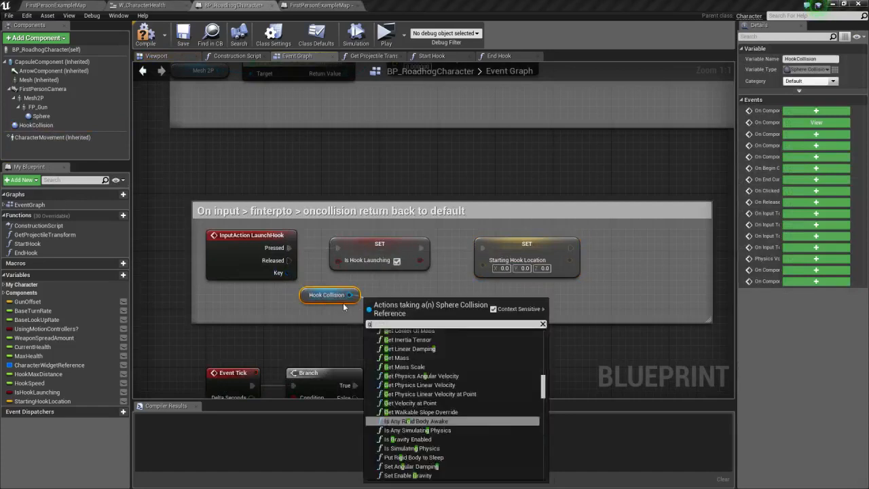
pyautogui.write('get world')
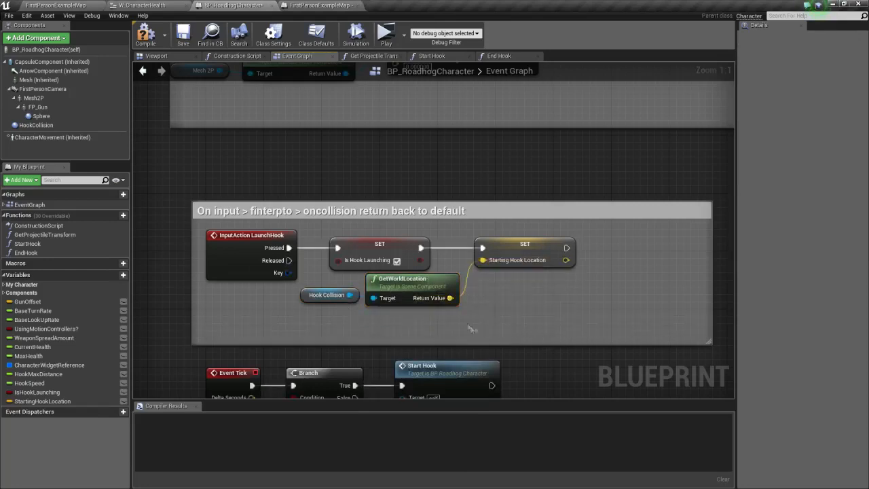
pyautogui.moveTo(410, 288); pyautogui.dragTo(391, 312)
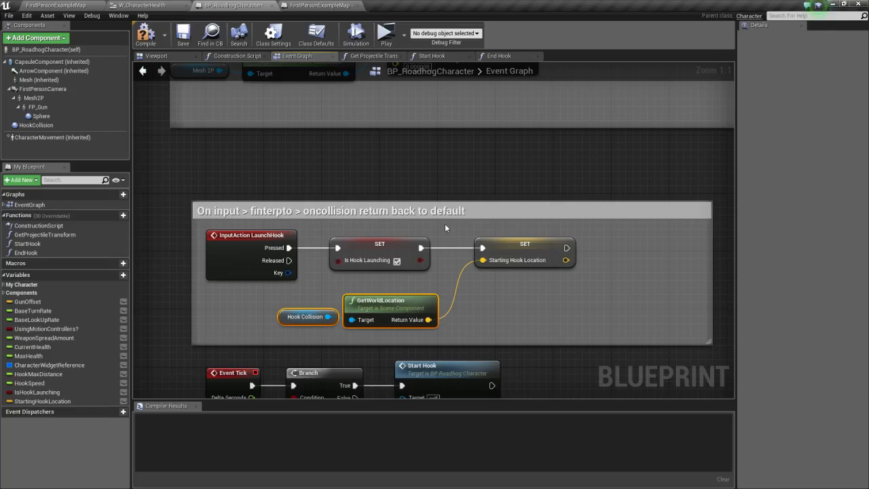
pyautogui.moveTo(388, 103)
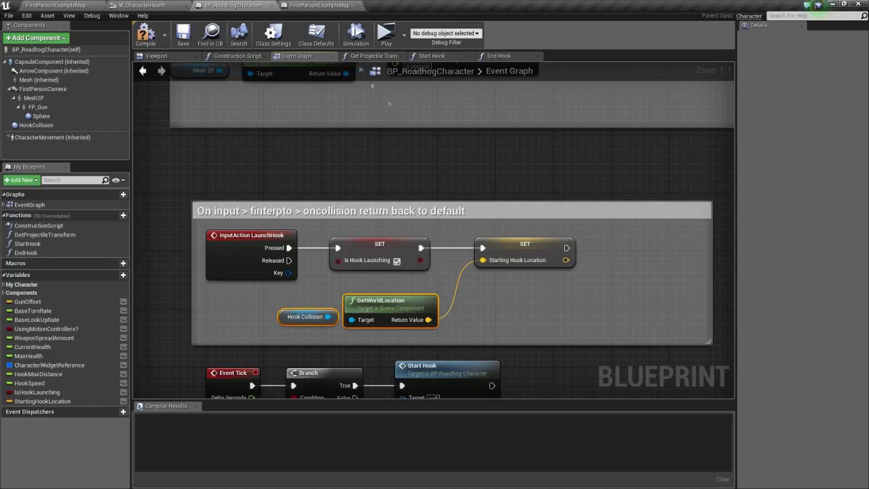
pyautogui.click(432, 56)
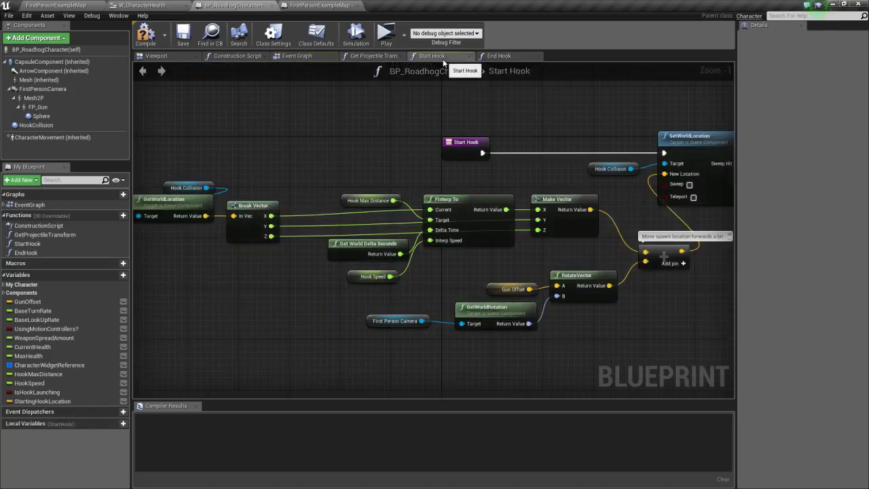